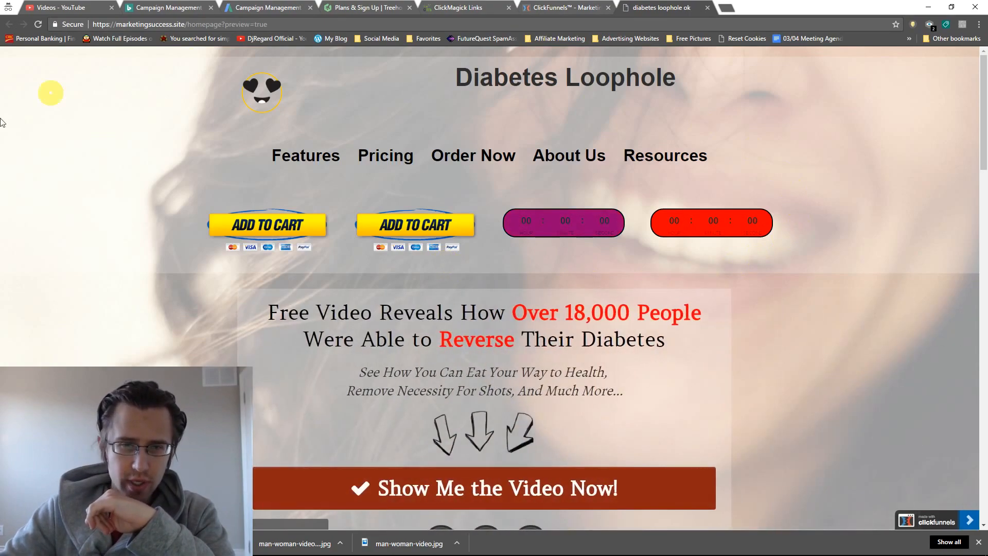
# Scroll the narrowed Diabetes Loophole preview and drag its window toward the screen centre.
pyautogui.scroll(-3)
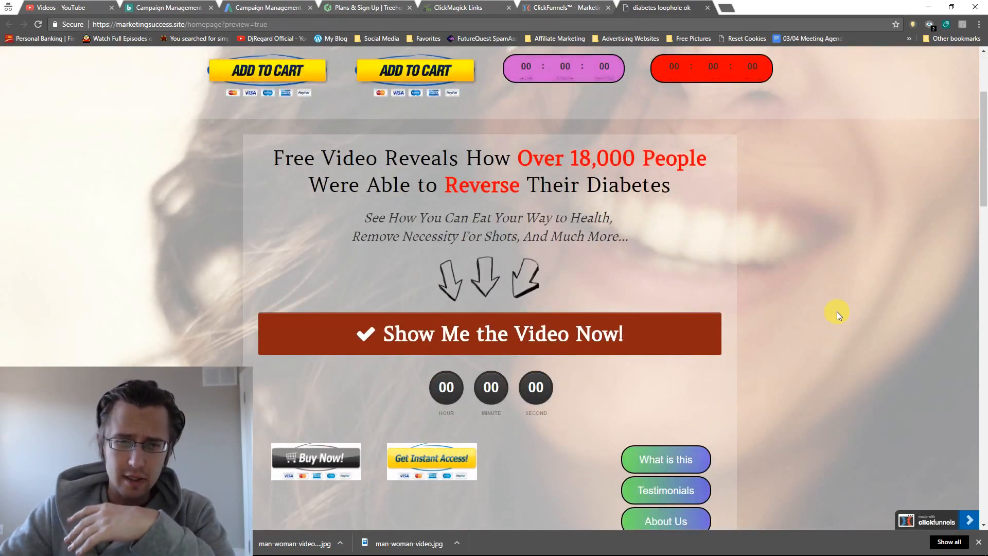
pyautogui.scroll(-3)
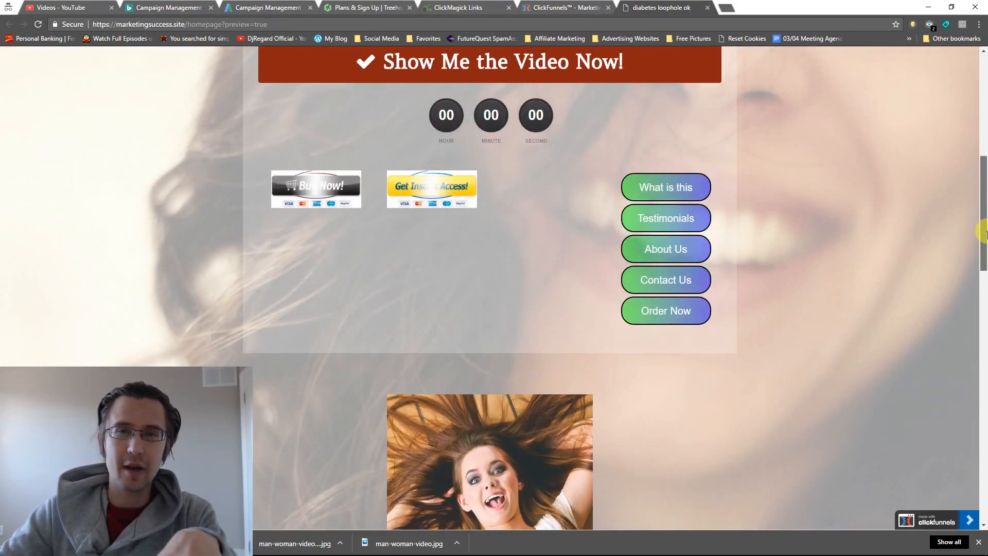
pyautogui.scroll(3)
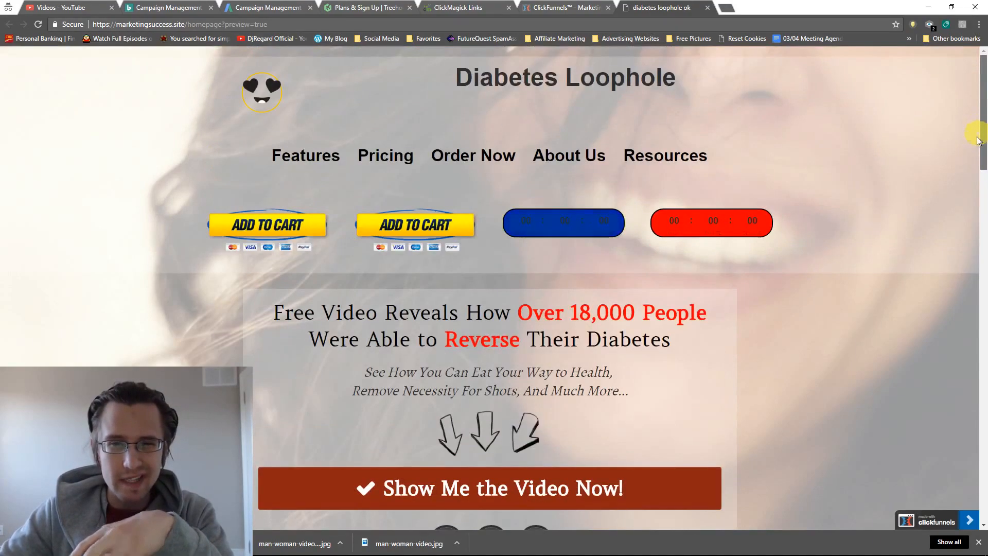
pyautogui.scroll(-3)
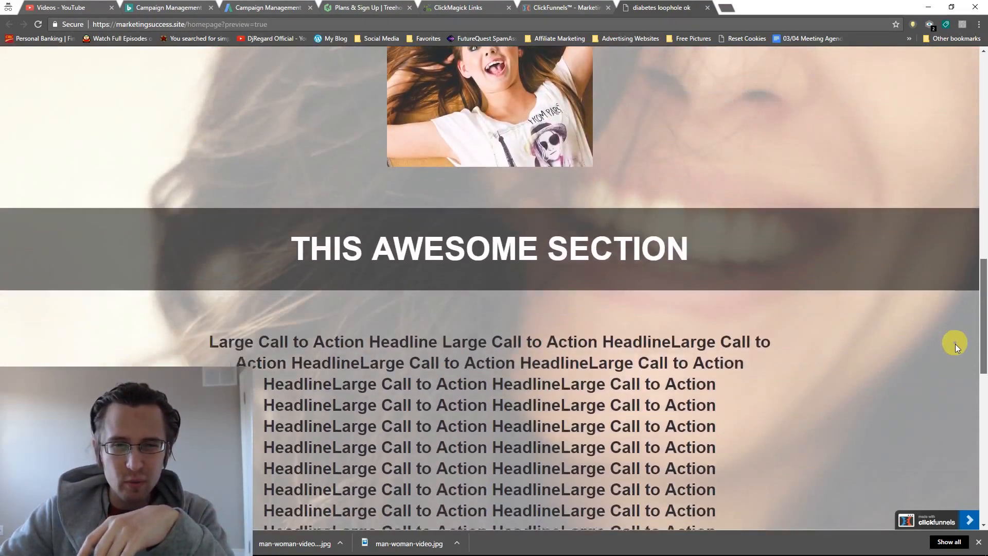
pyautogui.scroll(-3)
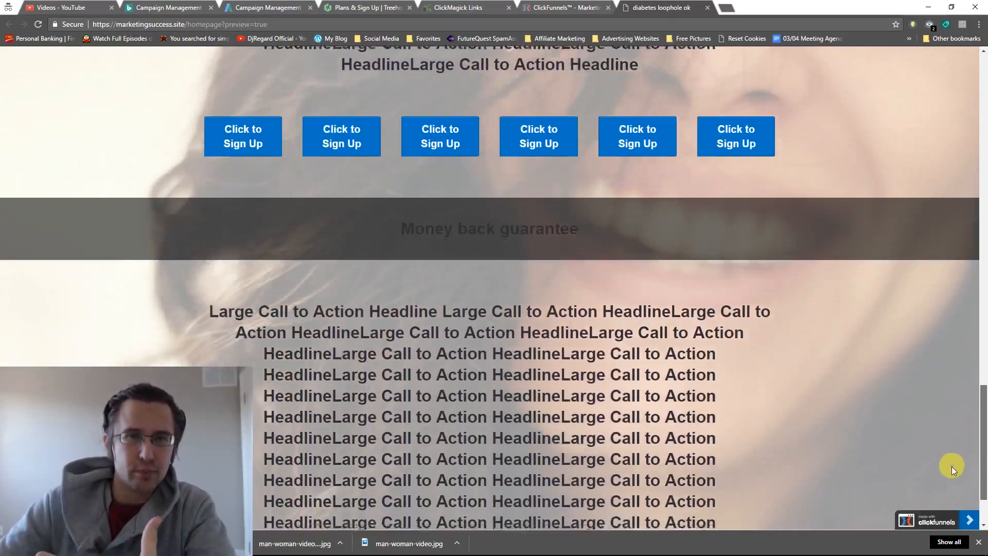
pyautogui.scroll(-3)
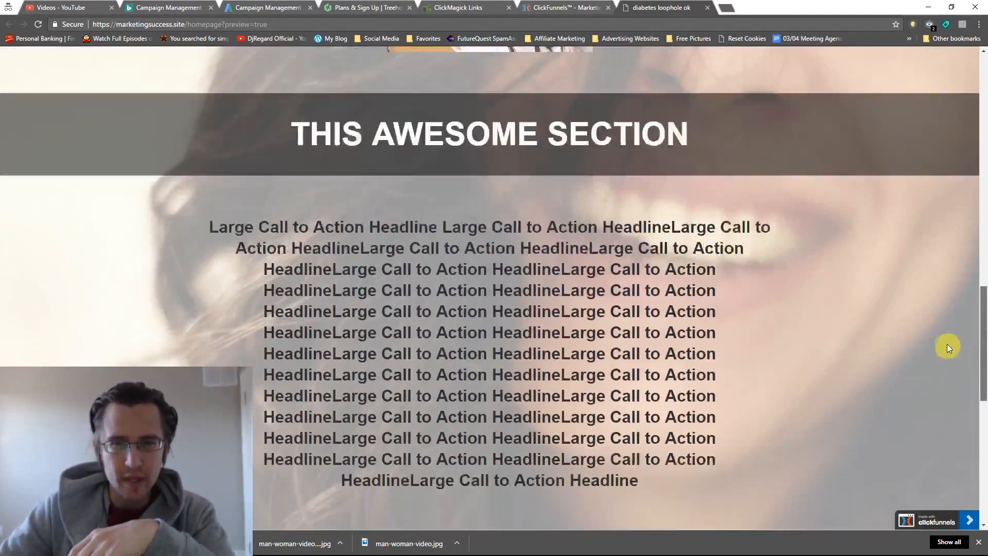
pyautogui.scroll(3)
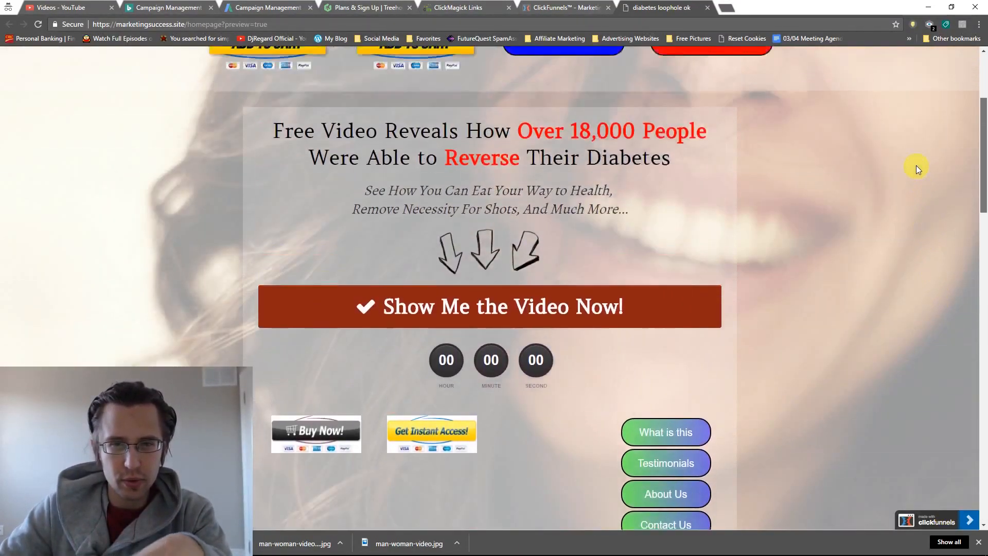
pyautogui.scroll(3)
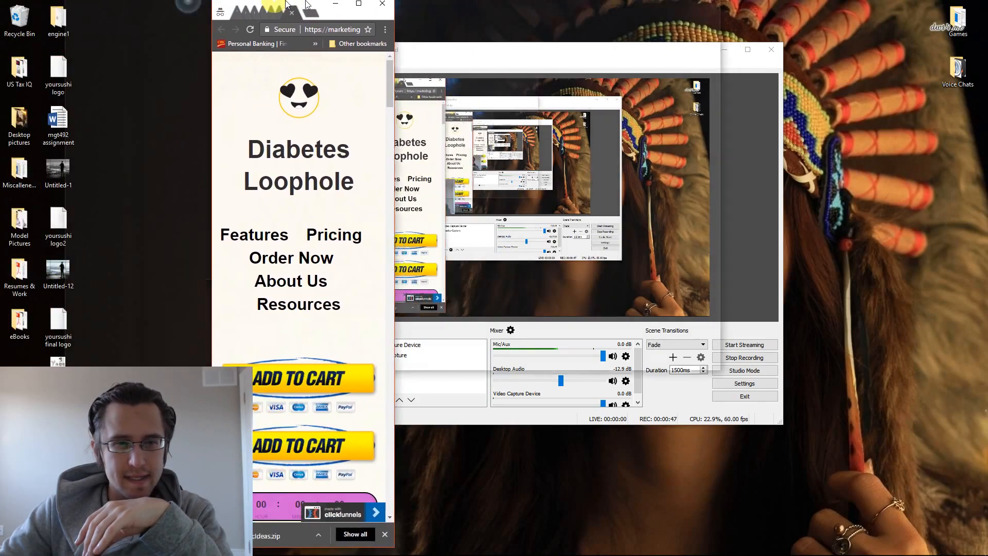
pyautogui.moveTo(296, 4); pyautogui.dragTo(383, 4)
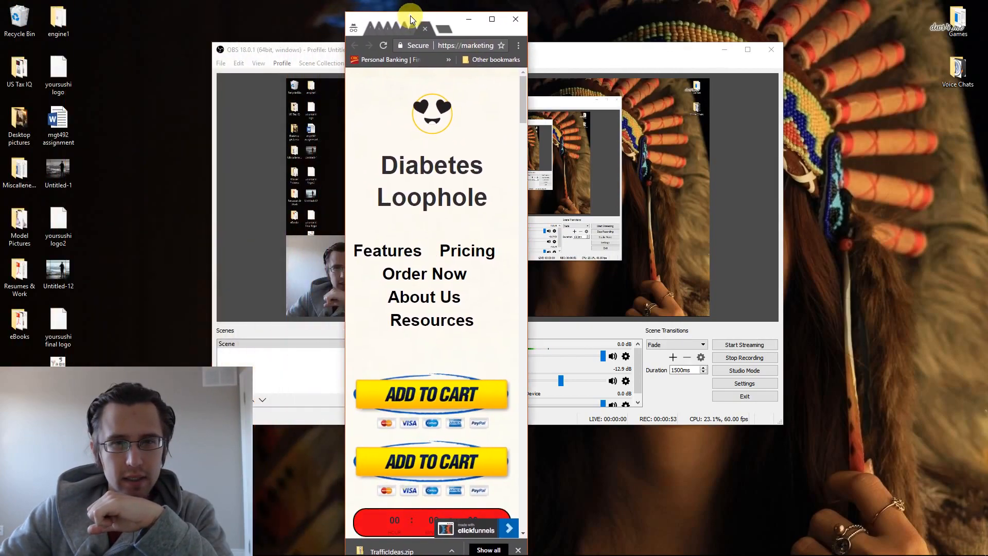
pyautogui.moveTo(433, 315)
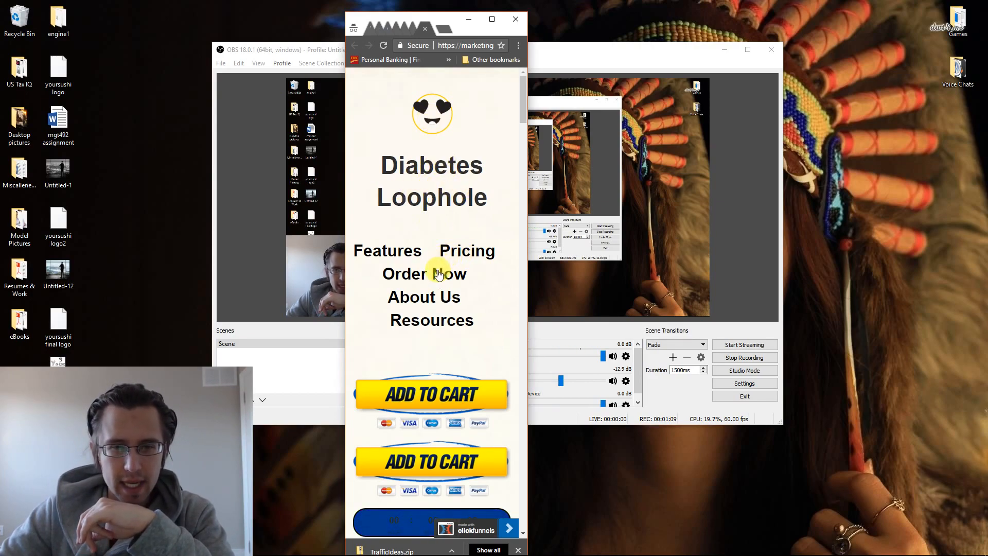
# Scroll through the whole phone-width page, then minimize that window back to the full-width preview.
pyautogui.scroll(-3)
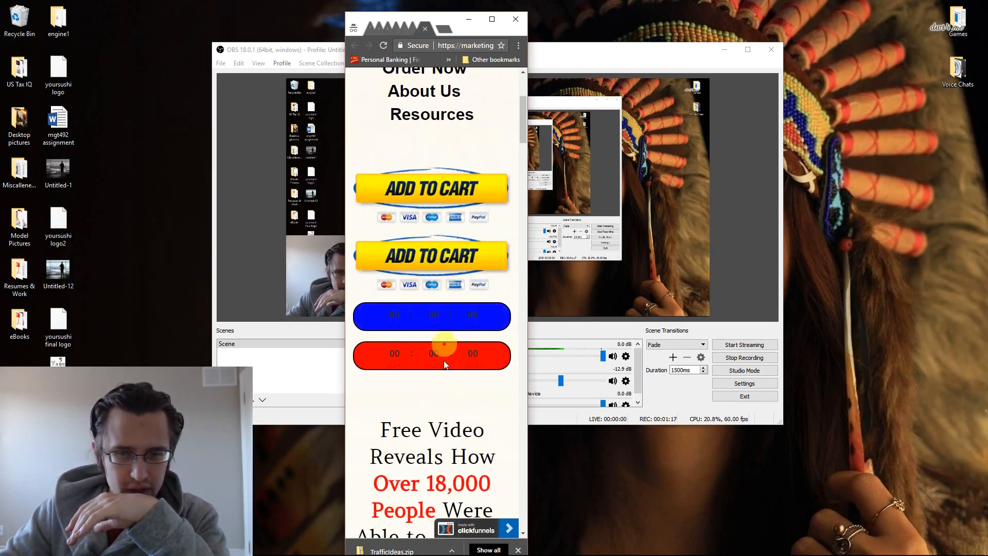
pyautogui.scroll(-3)
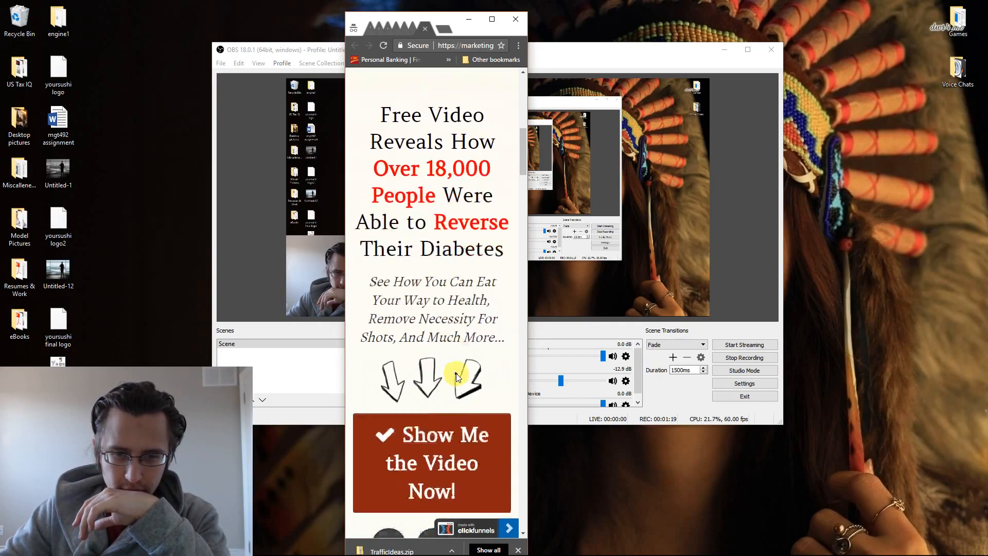
pyautogui.scroll(-3)
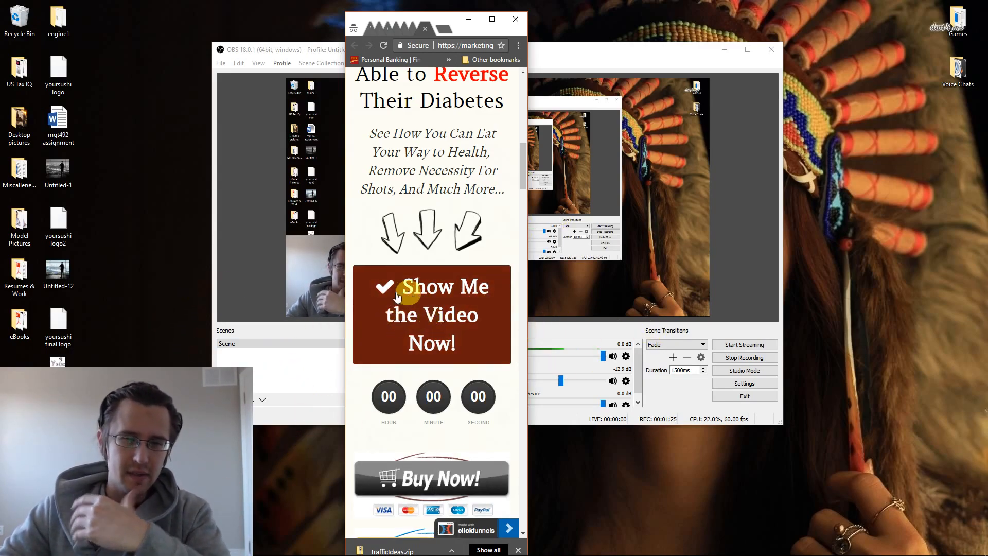
pyautogui.scroll(-3)
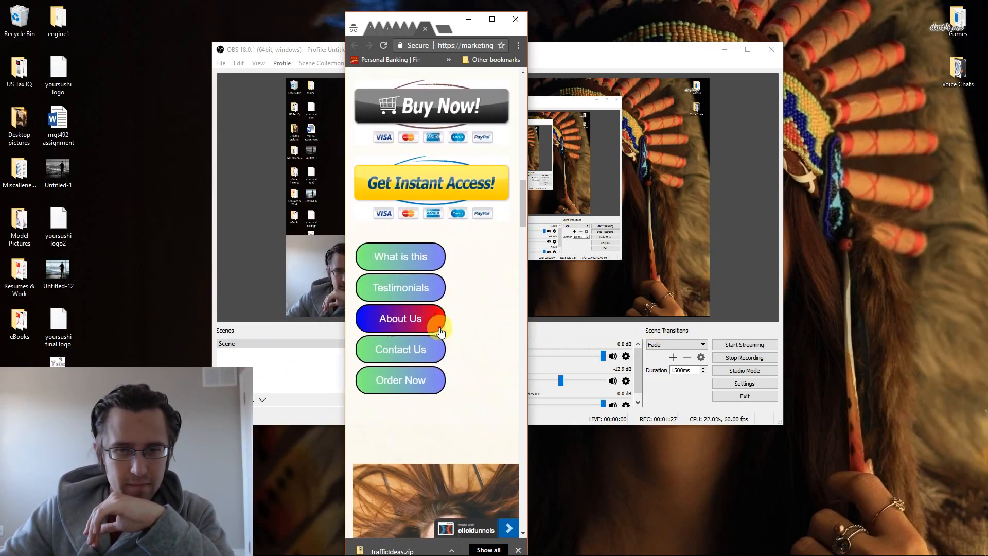
pyautogui.scroll(-3)
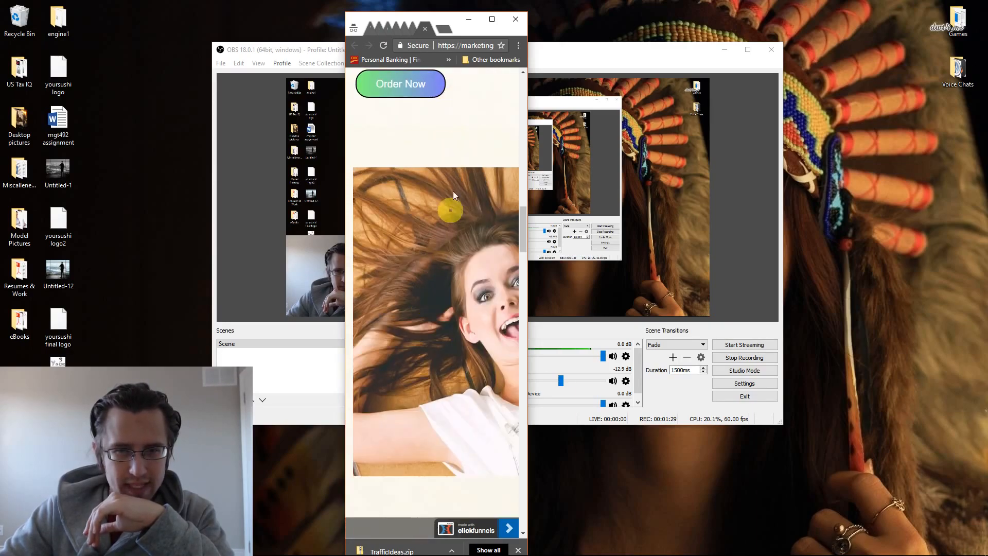
pyautogui.scroll(-3)
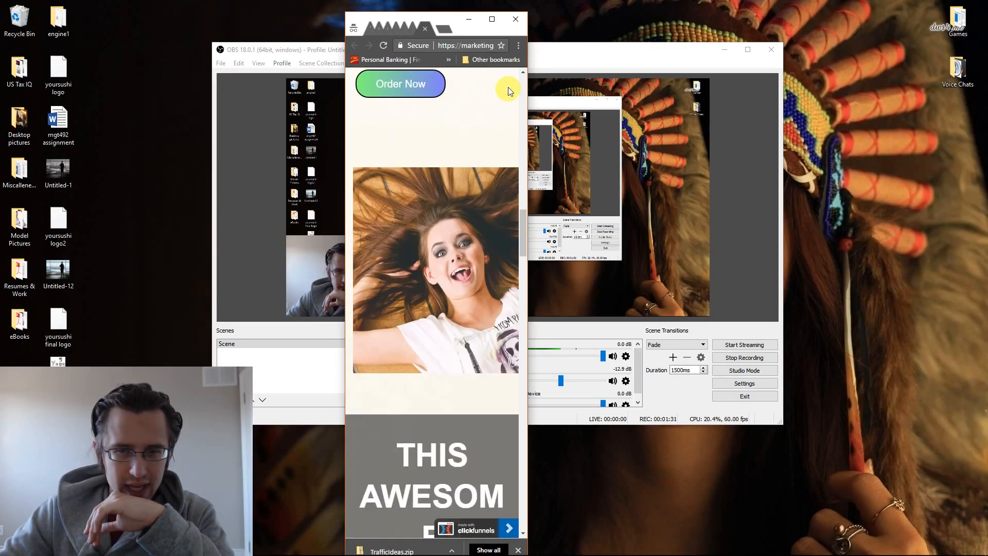
pyautogui.scroll(-3)
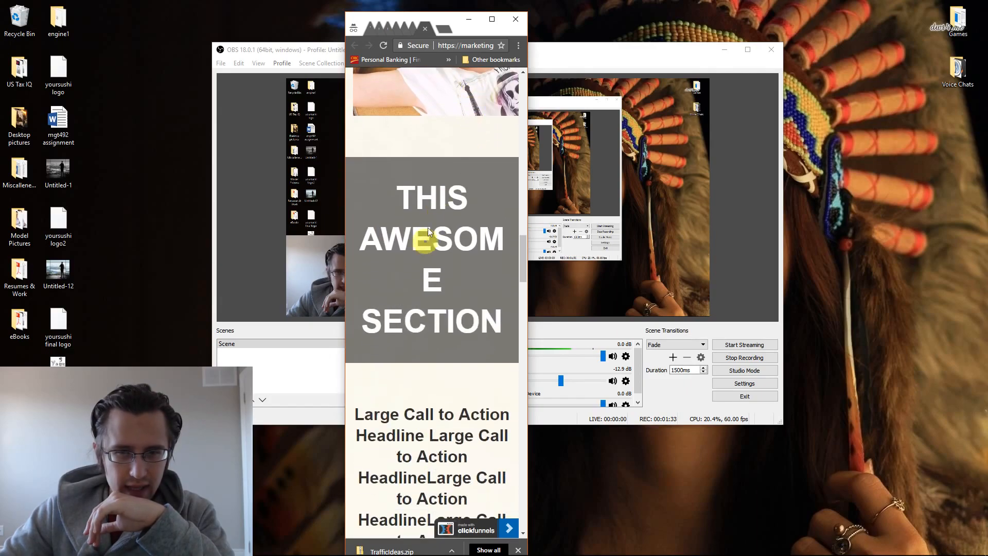
pyautogui.scroll(-3)
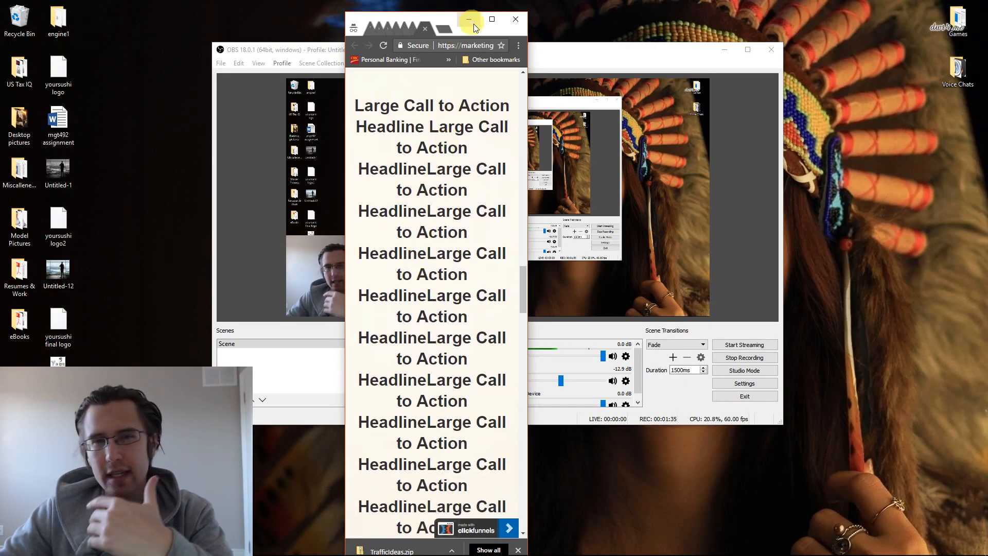
pyautogui.click(491, 18)
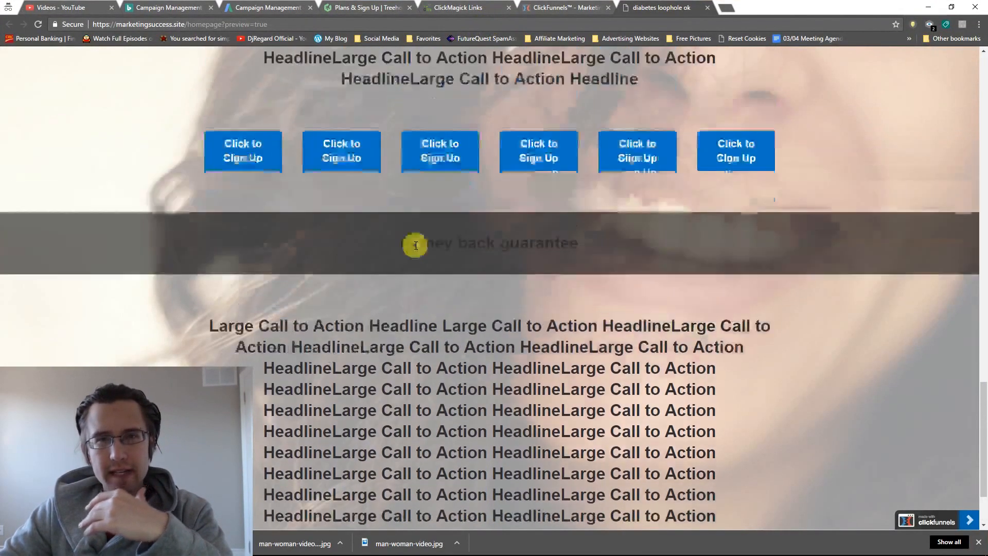
pyautogui.scroll(-3)
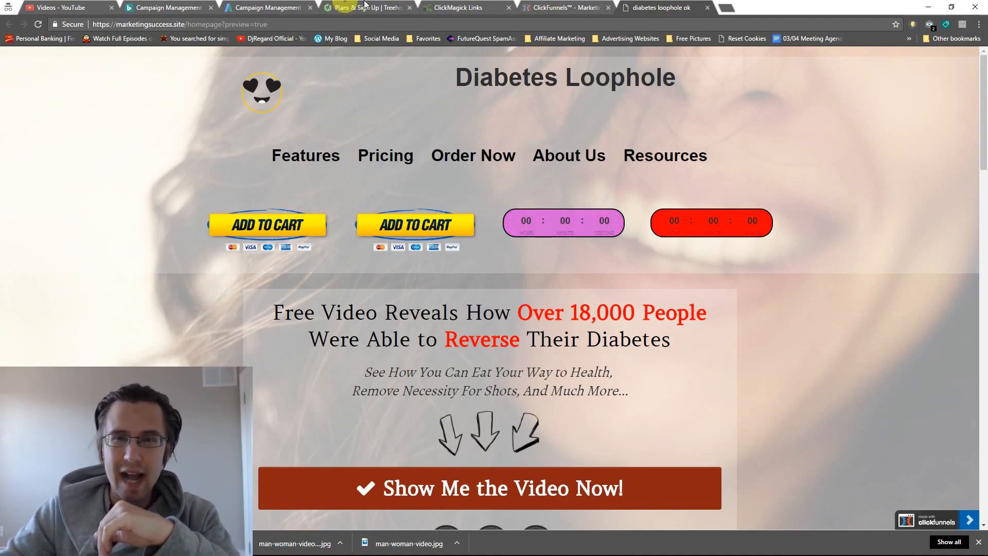
# From the Diabetes Test funnel, open the original Optin page in the editor and save it.
pyautogui.click(561, 8)
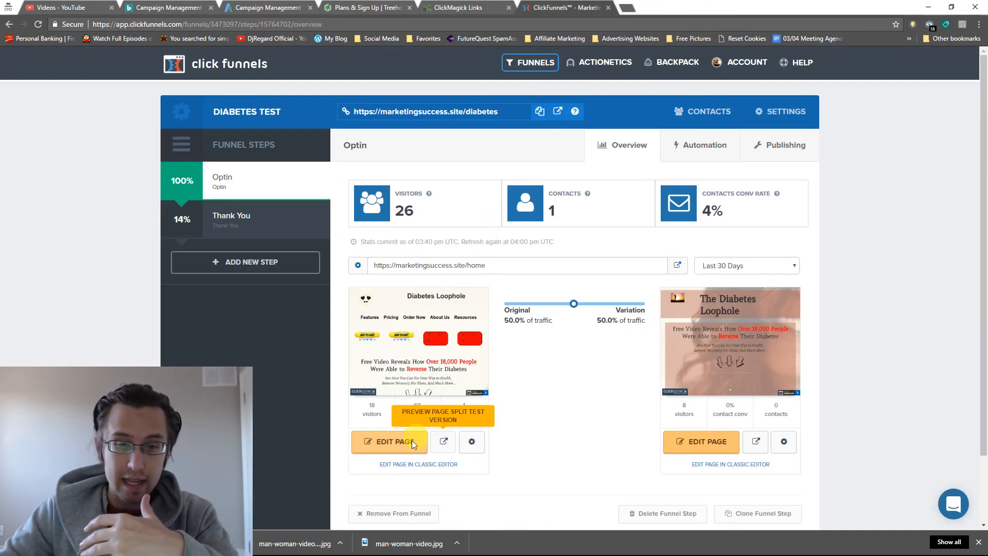
pyautogui.click(390, 441)
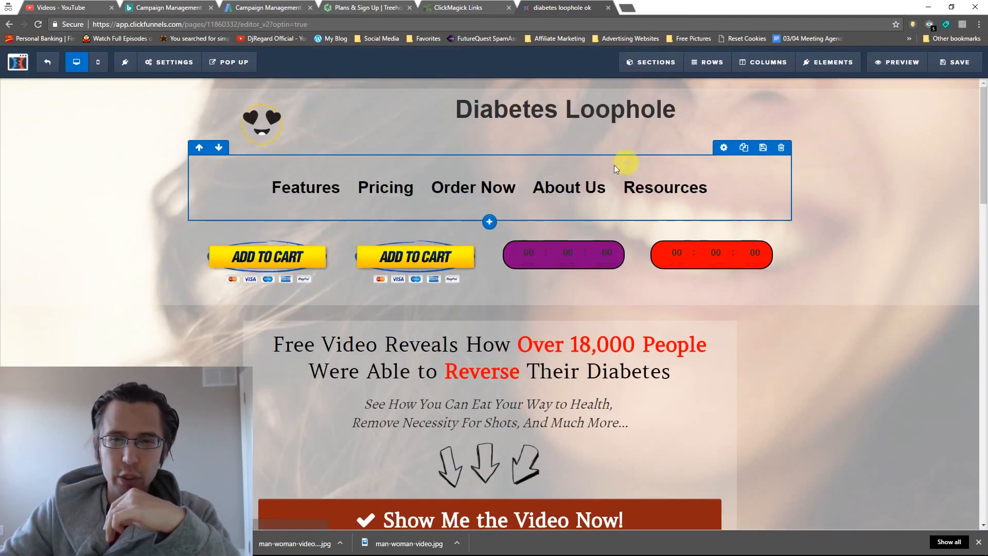
pyautogui.click(643, 198)
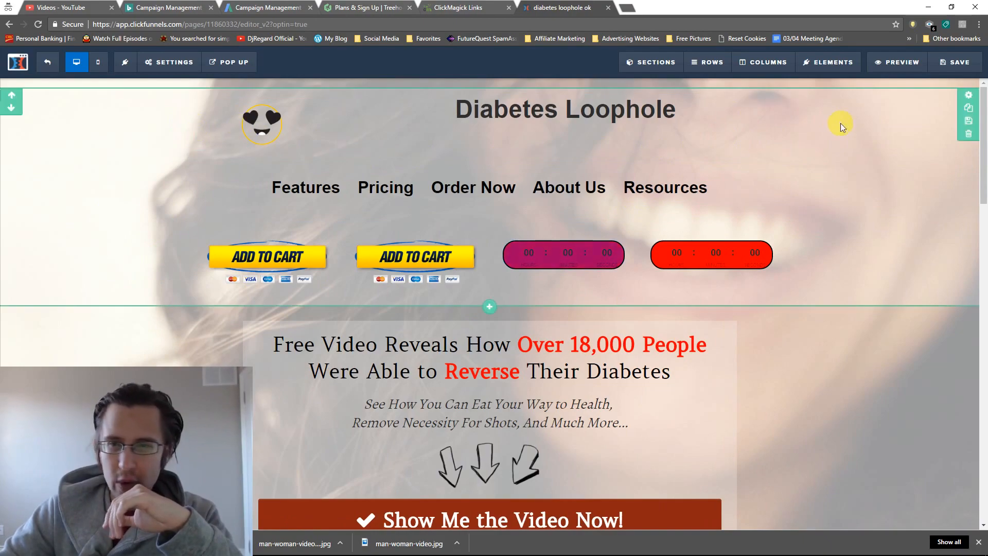
pyautogui.click(124, 62)
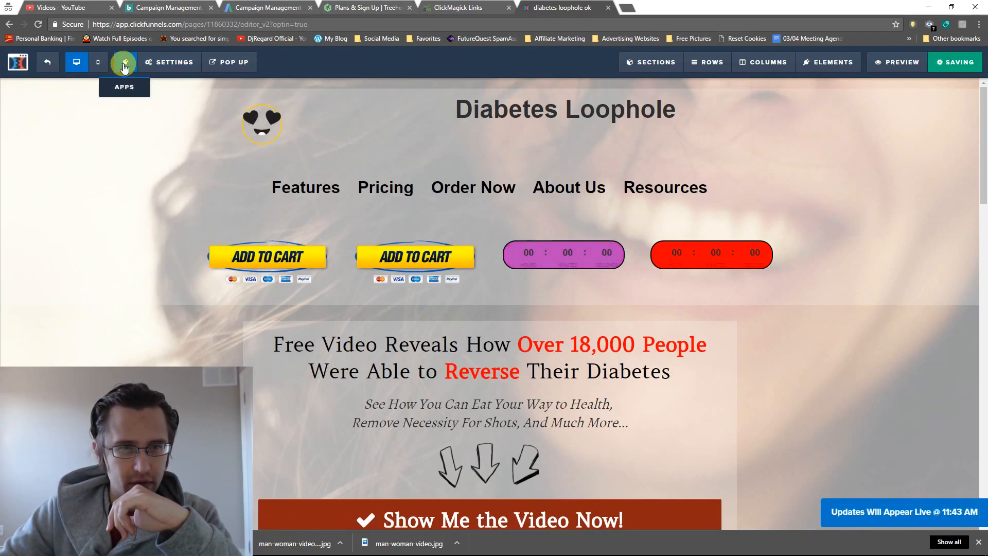
pyautogui.moveTo(76, 67)
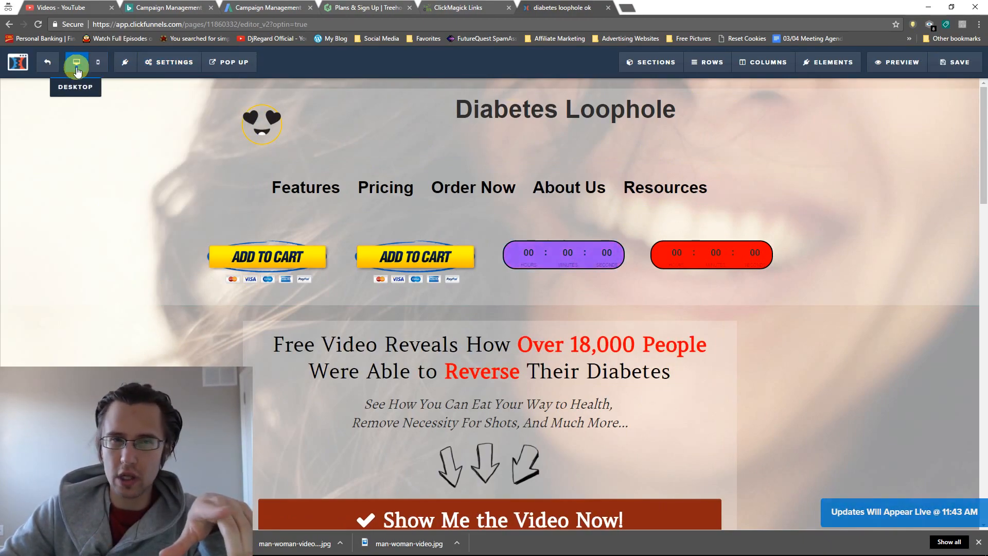
# In mobile view set the header navigation links to red, then return to the desktop layout.
pyautogui.click(98, 62)
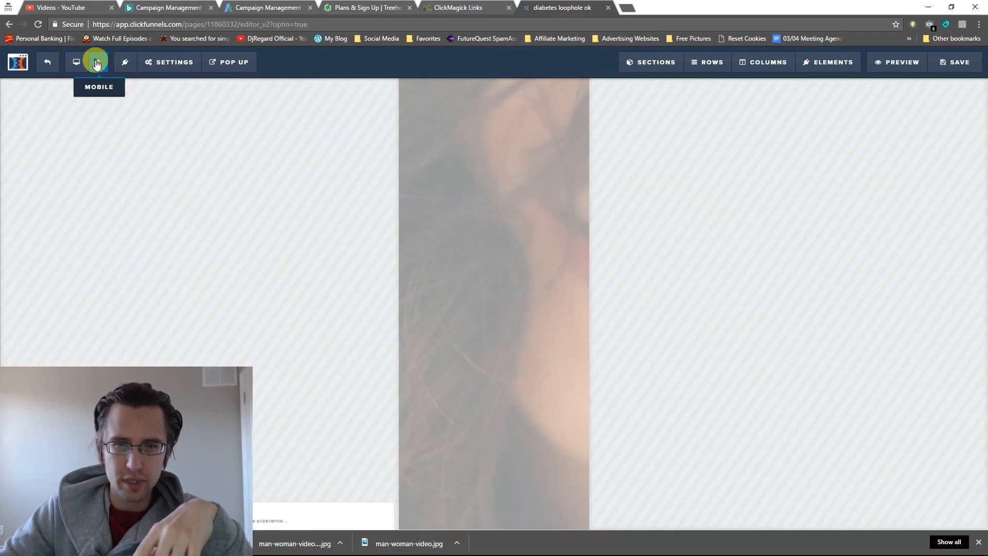
pyautogui.click(99, 62)
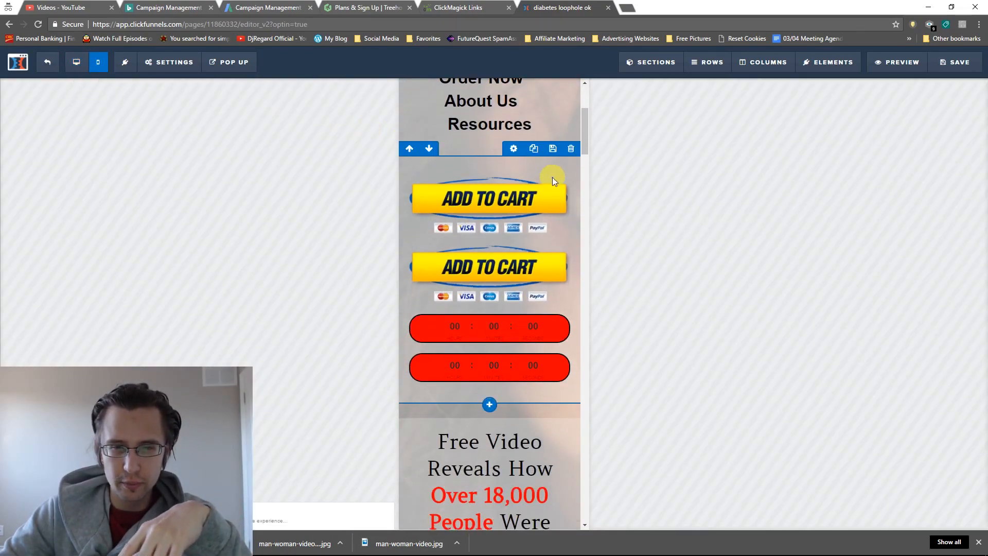
pyautogui.scroll(-3)
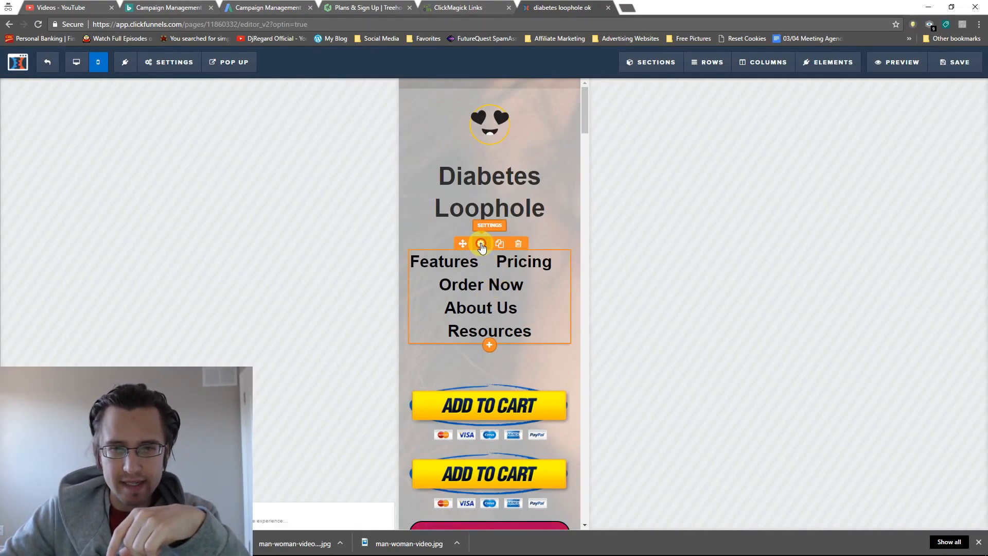
pyautogui.click(482, 243)
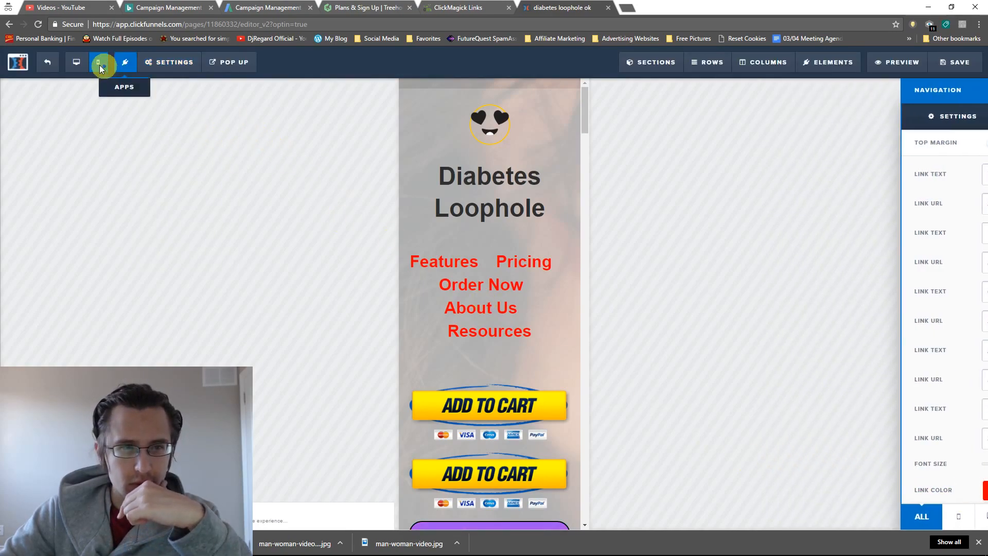
pyautogui.click(76, 62)
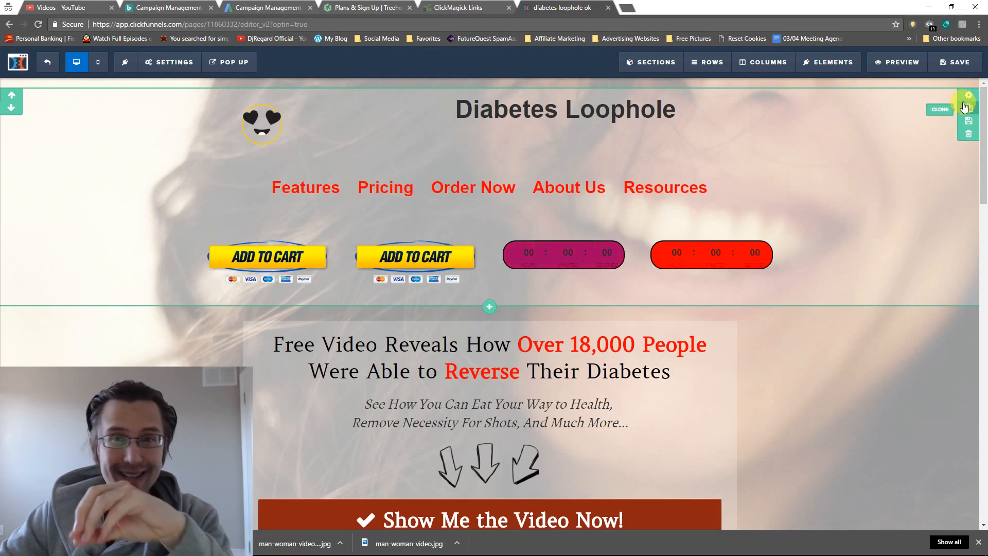
# Set the original header section to display on desktop only.
pyautogui.click(967, 97)
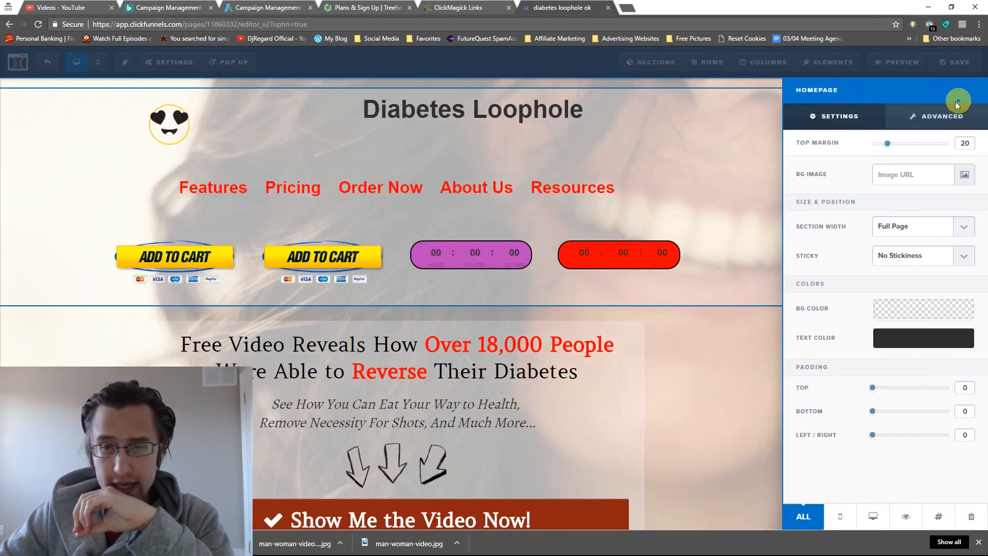
pyautogui.click(872, 517)
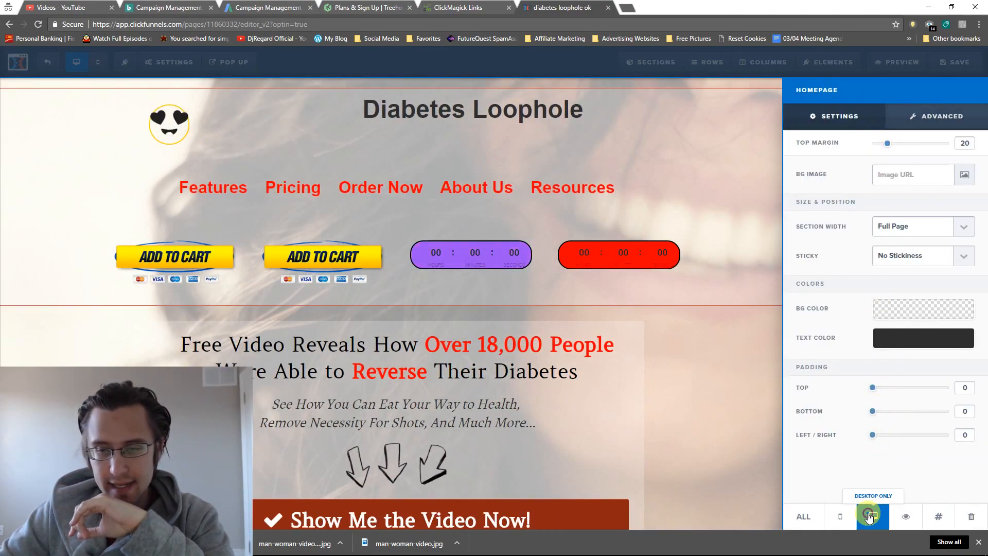
pyautogui.click(869, 517)
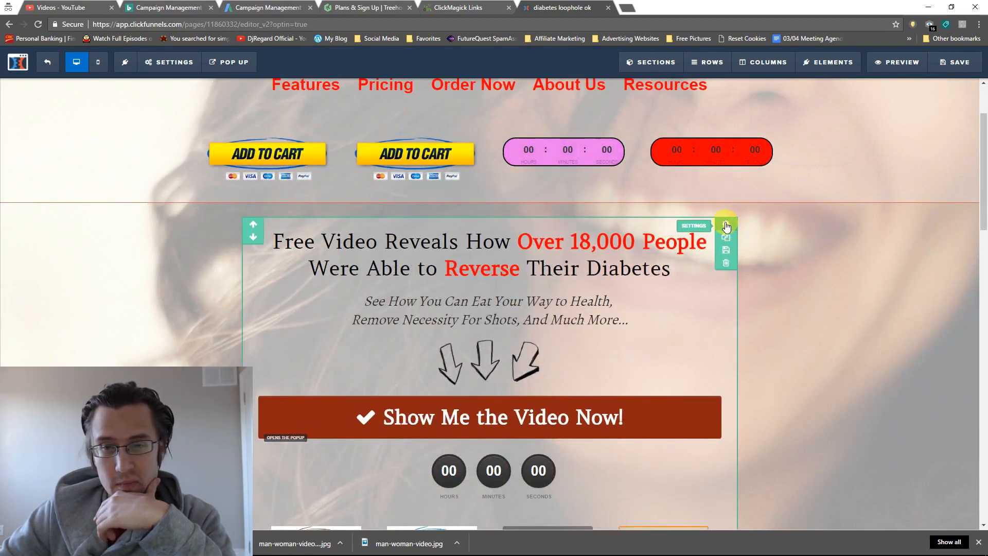
# Set the video row and lower Call to Action sections to desktop only, adjusting their padding.
pyautogui.click(726, 226)
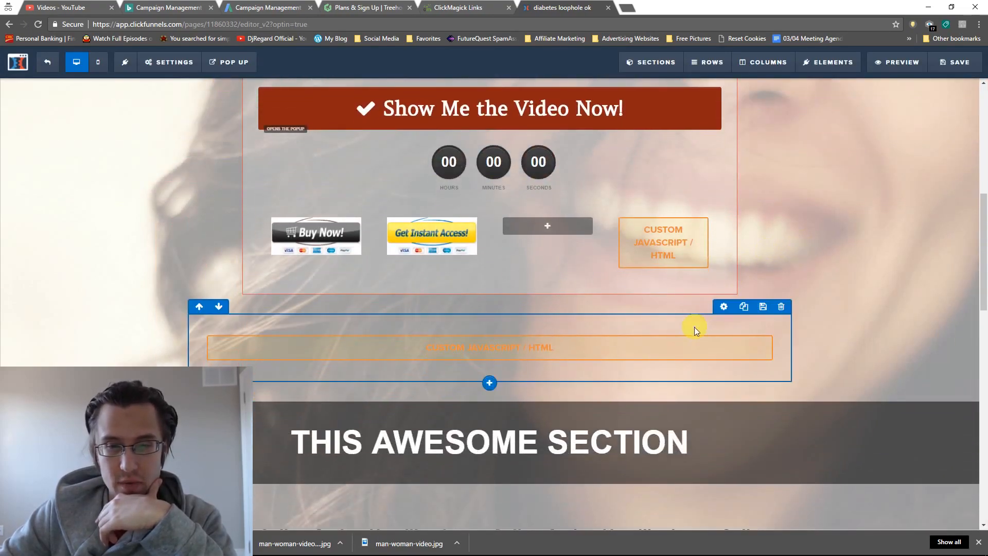
pyautogui.moveTo(674, 317)
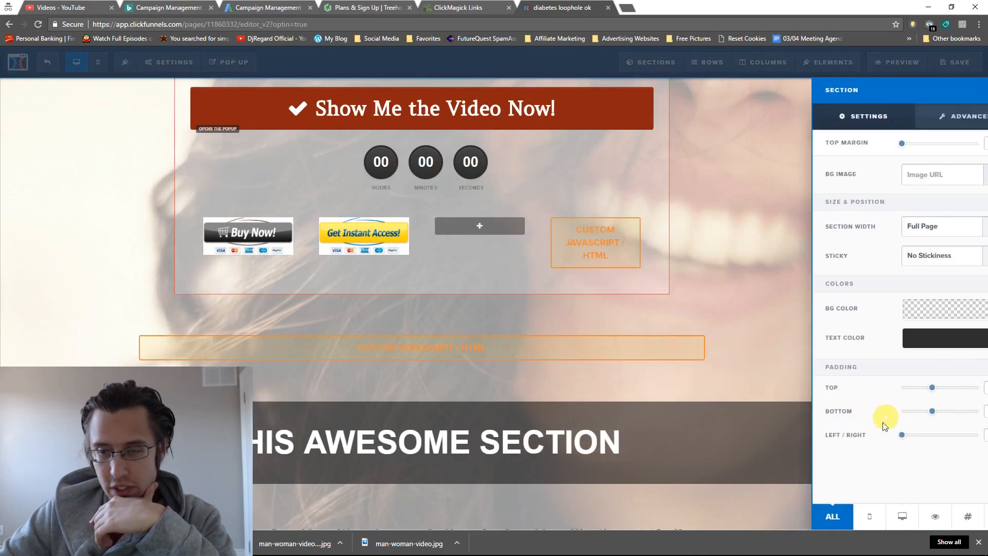
pyautogui.click(700, 408)
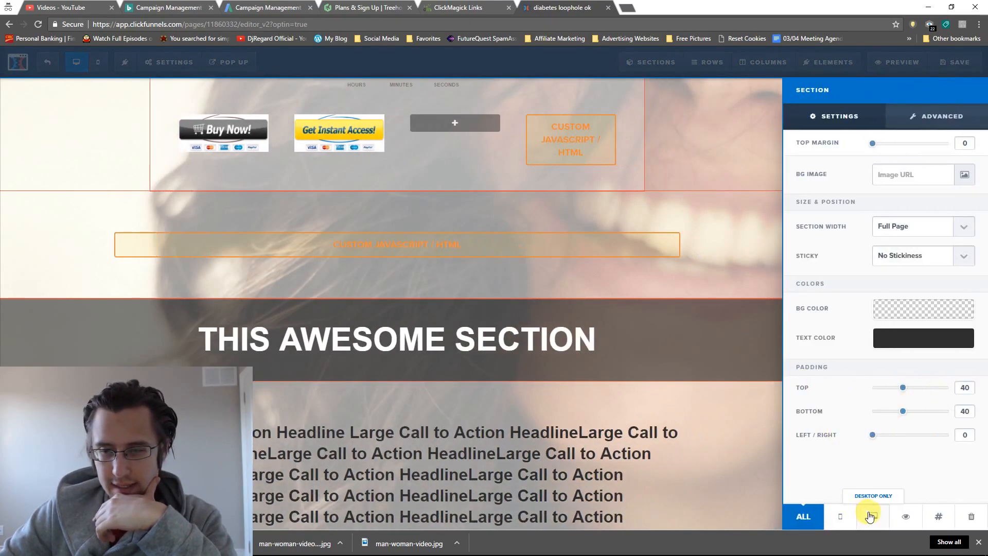
pyautogui.click(98, 62)
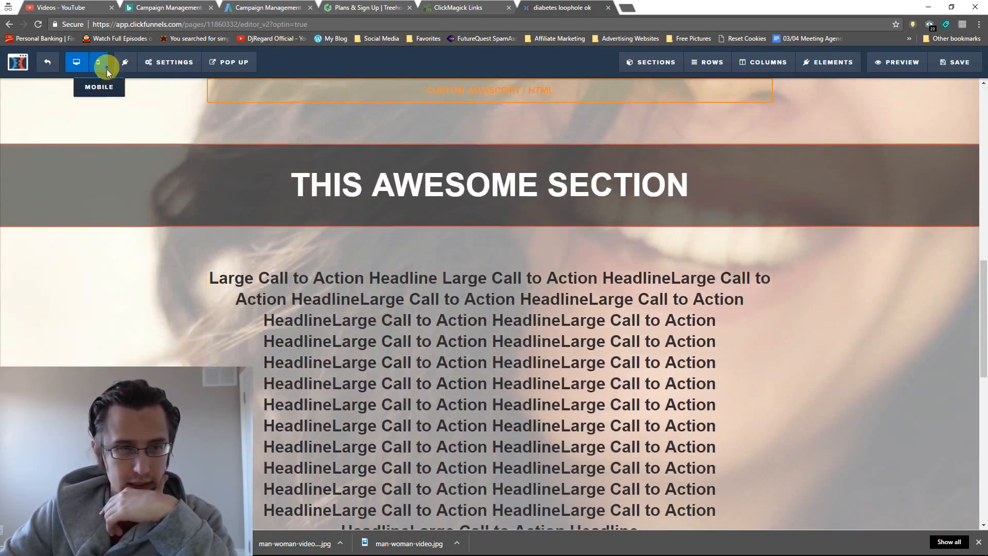
pyautogui.scroll(-3)
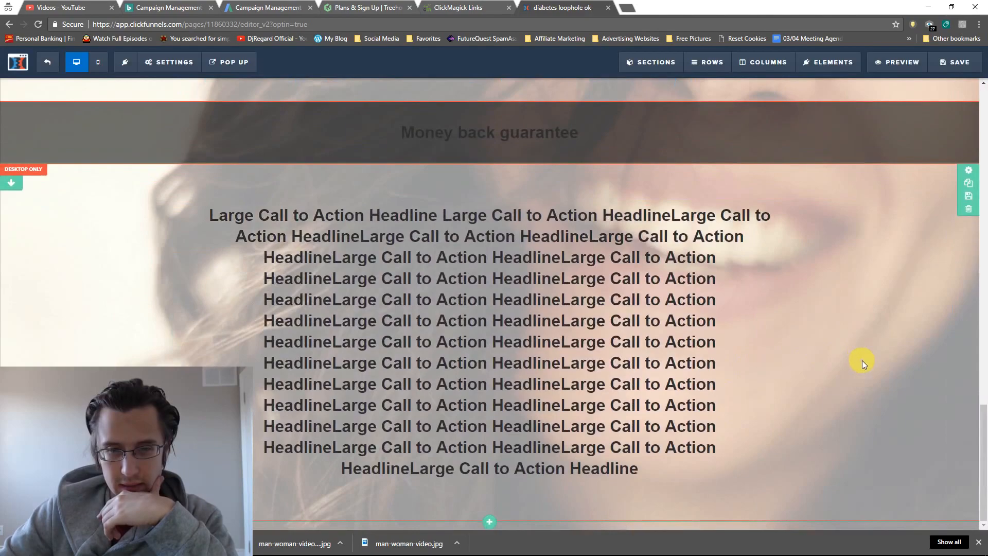
pyautogui.scroll(3)
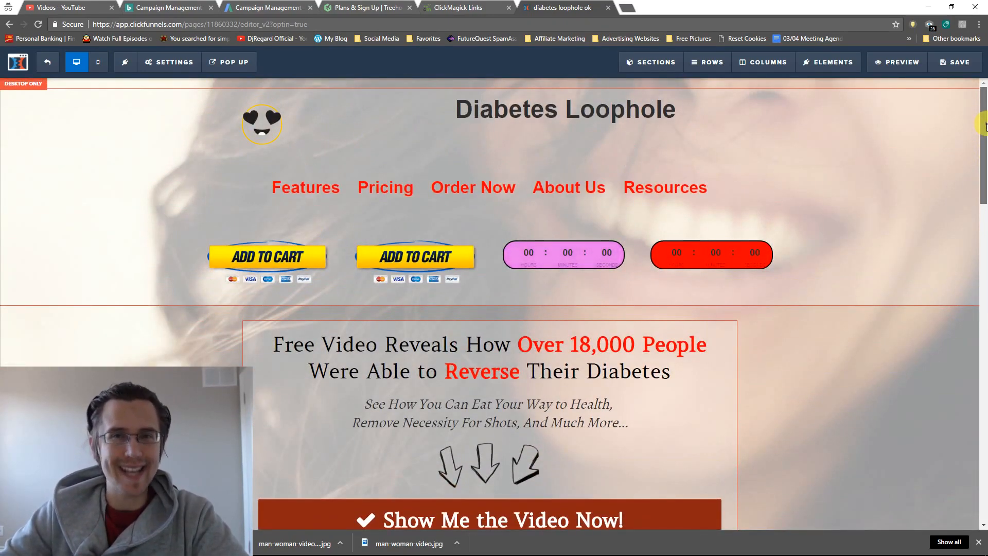
# Clone the header section and set the copy to show on mobile only.
pyautogui.click(564, 254)
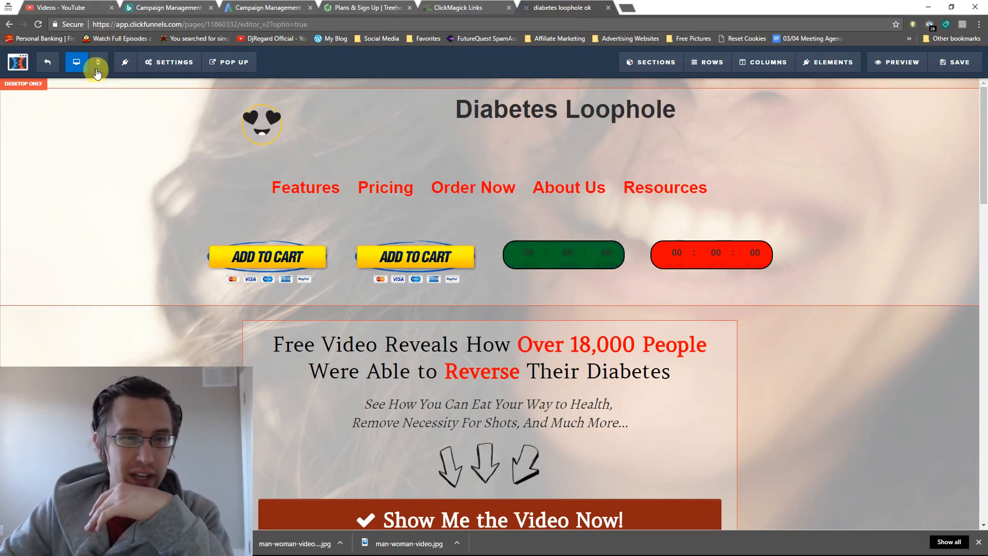
pyautogui.click(97, 62)
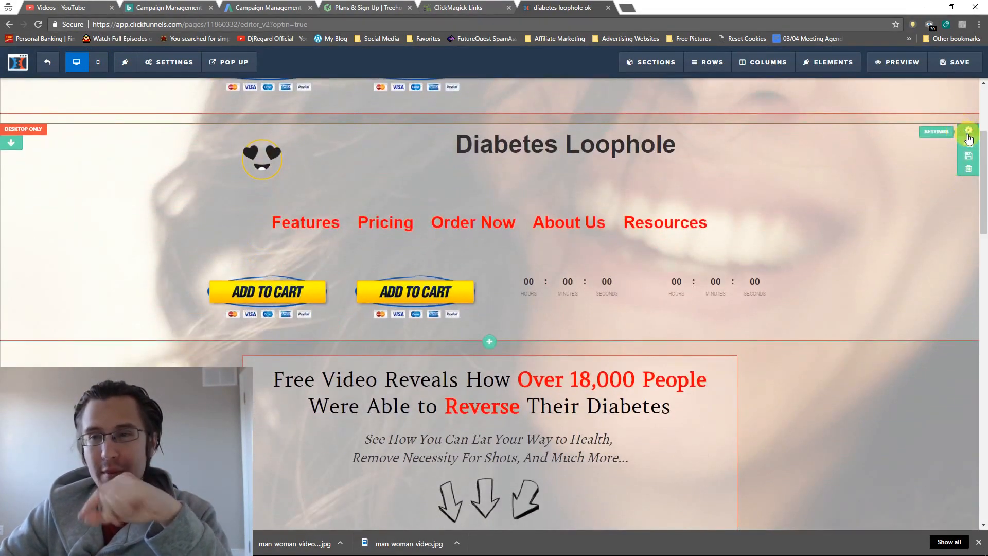
pyautogui.click(967, 132)
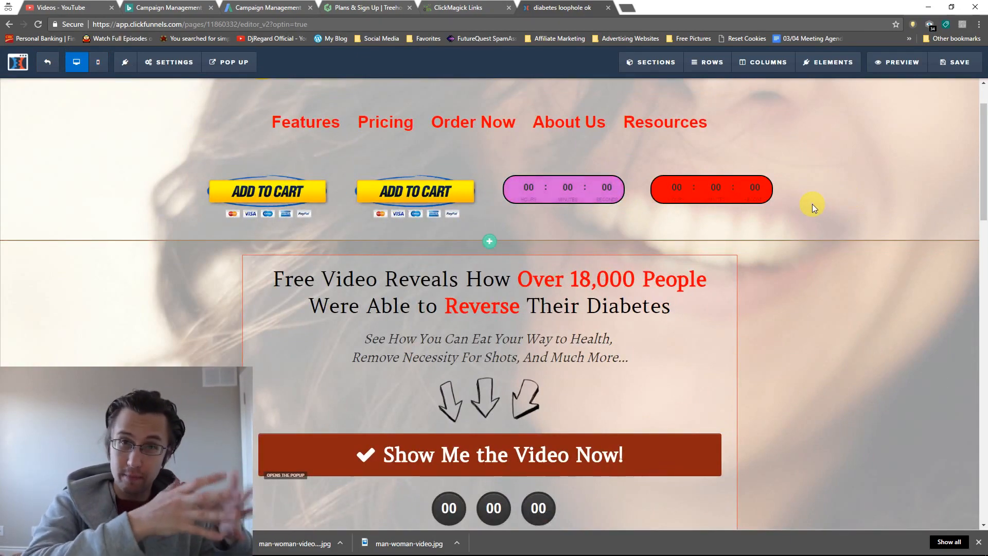
pyautogui.click(97, 62)
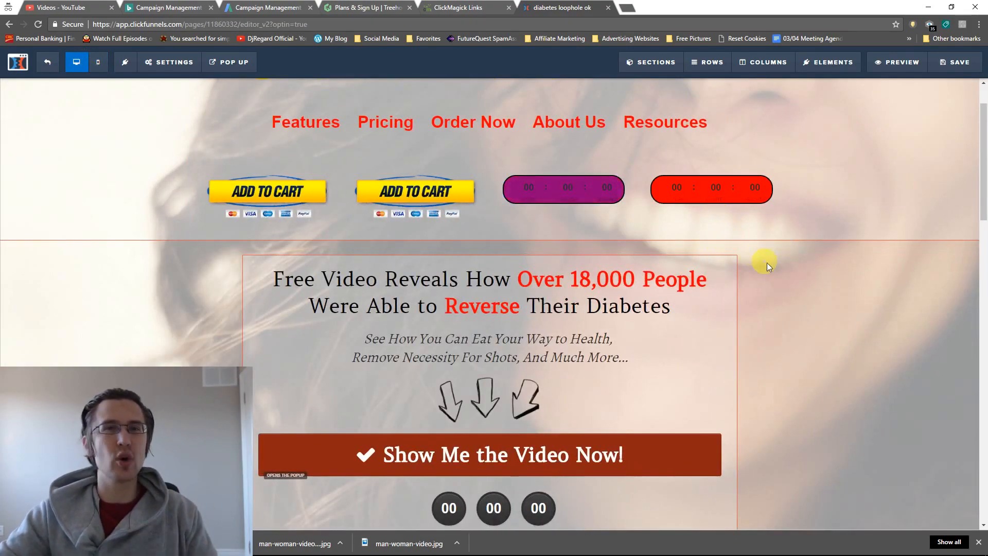
# Clone the video row and make its copy mobile only.
pyautogui.scroll(-3)
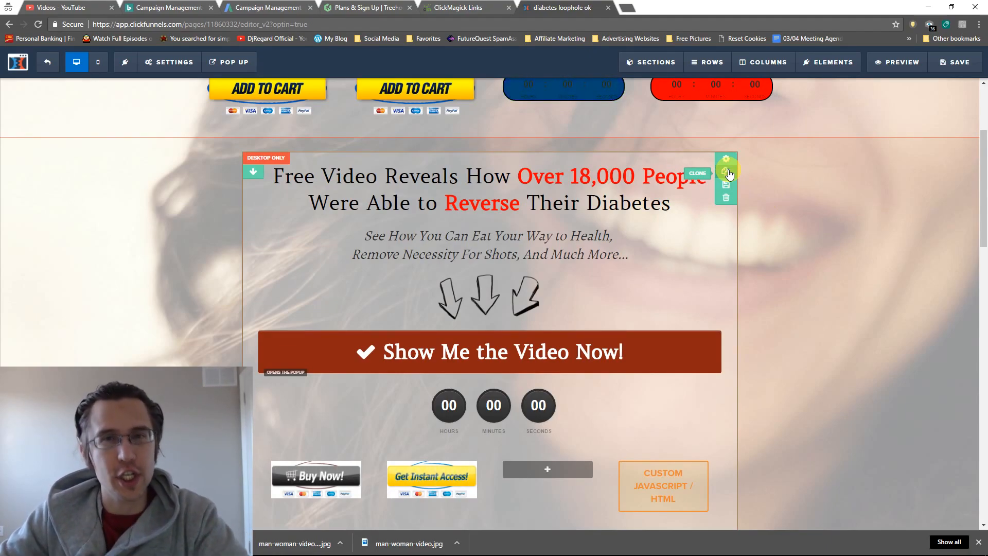
pyautogui.scroll(-3)
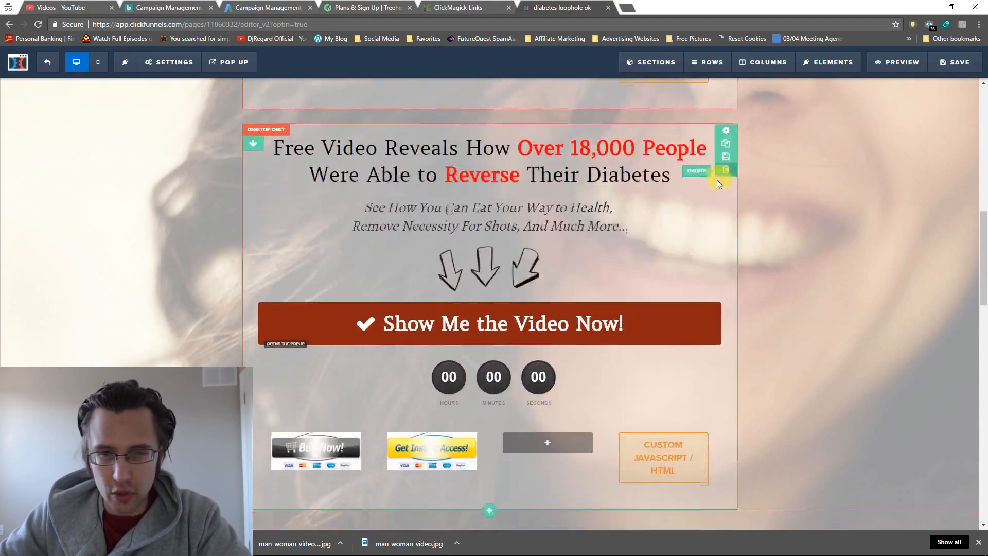
pyautogui.click(726, 129)
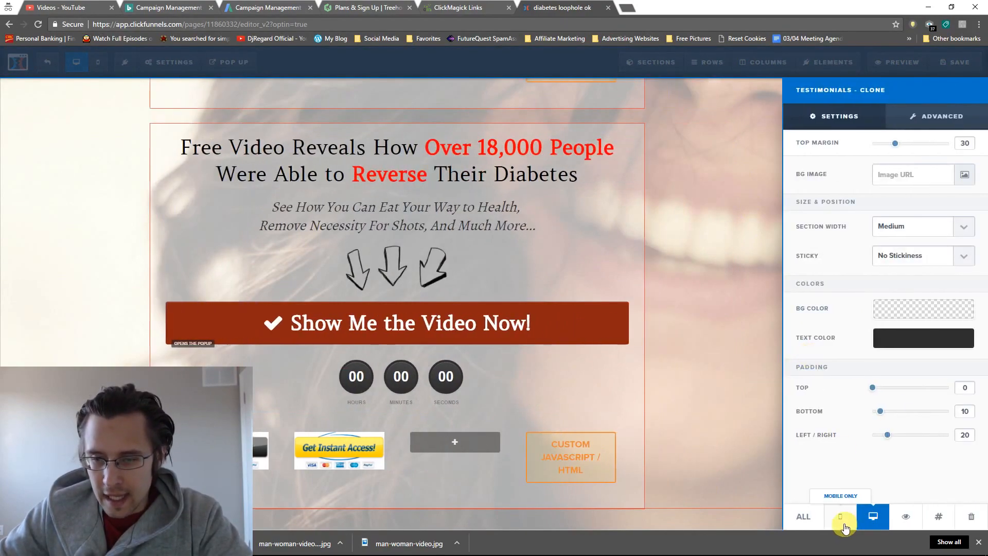
pyautogui.click(76, 62)
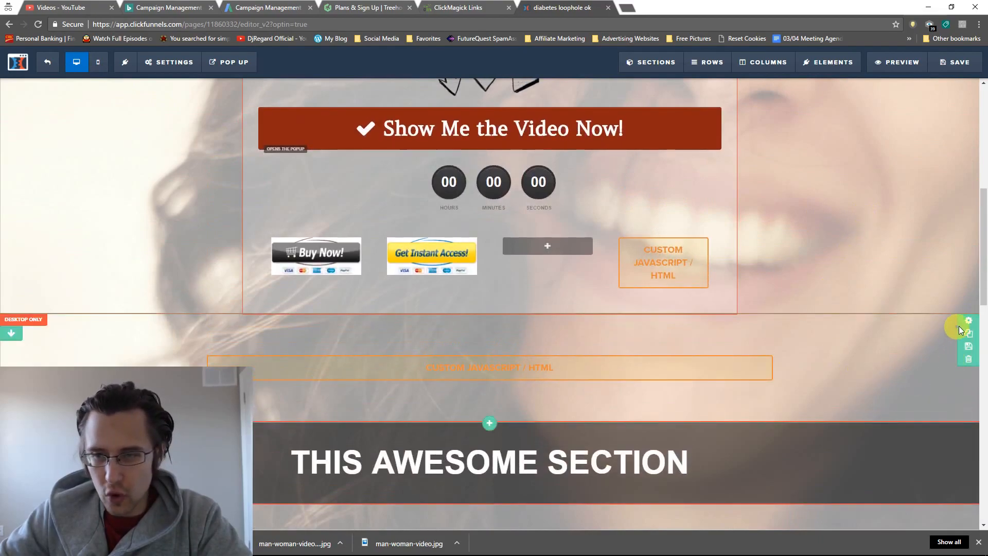
pyautogui.moveTo(969, 333)
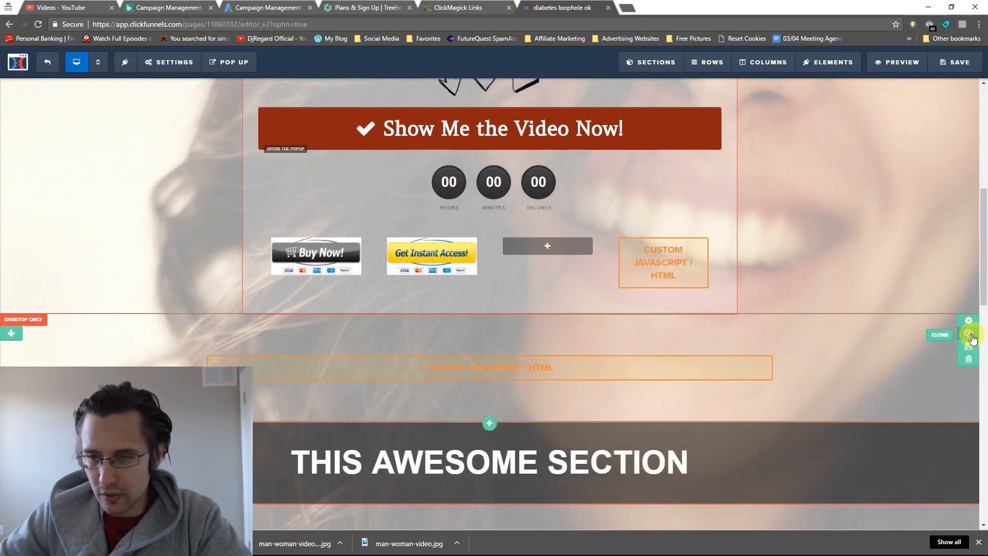
# Duplicate the heading and Call to Action headline sections for mobile-only copies.
pyautogui.scroll(-3)
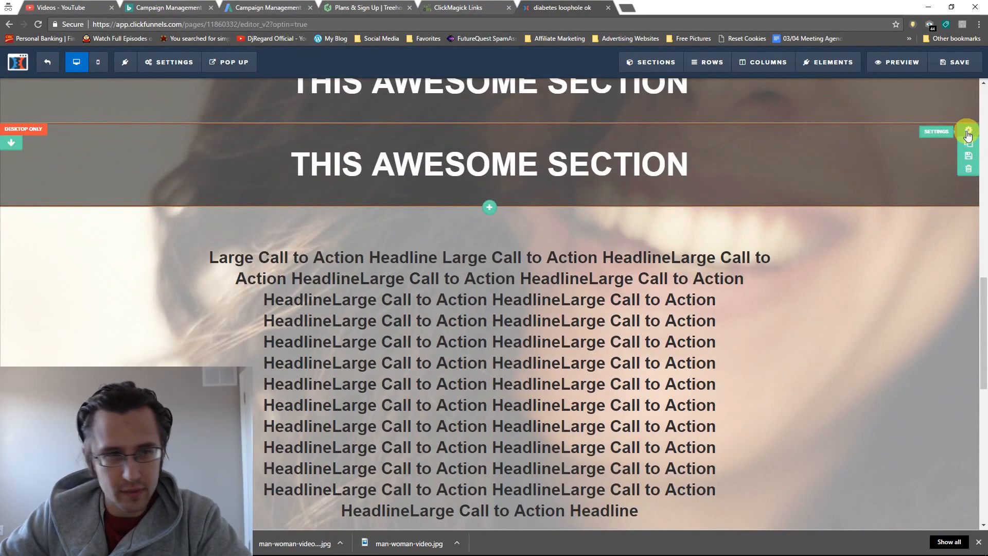
pyautogui.click(967, 133)
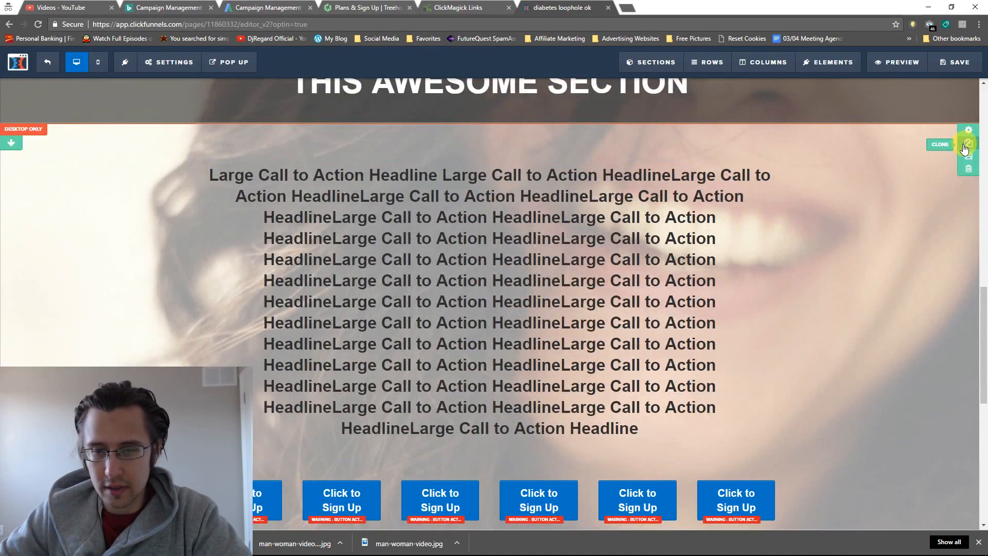
pyautogui.click(968, 130)
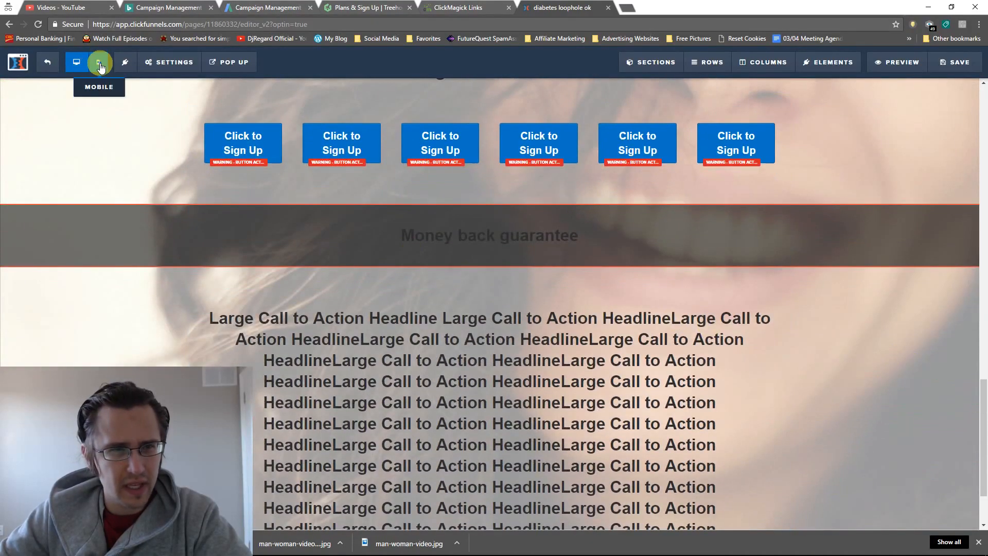
# In mobile view set the red menu links' font size to 30 so they stack under the headline.
pyautogui.click(99, 61)
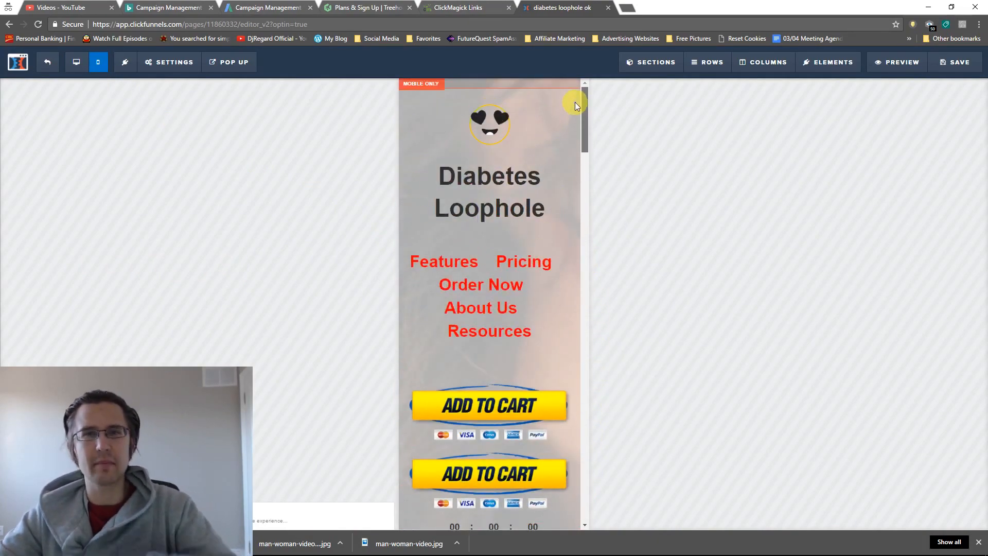
pyautogui.scroll(-3)
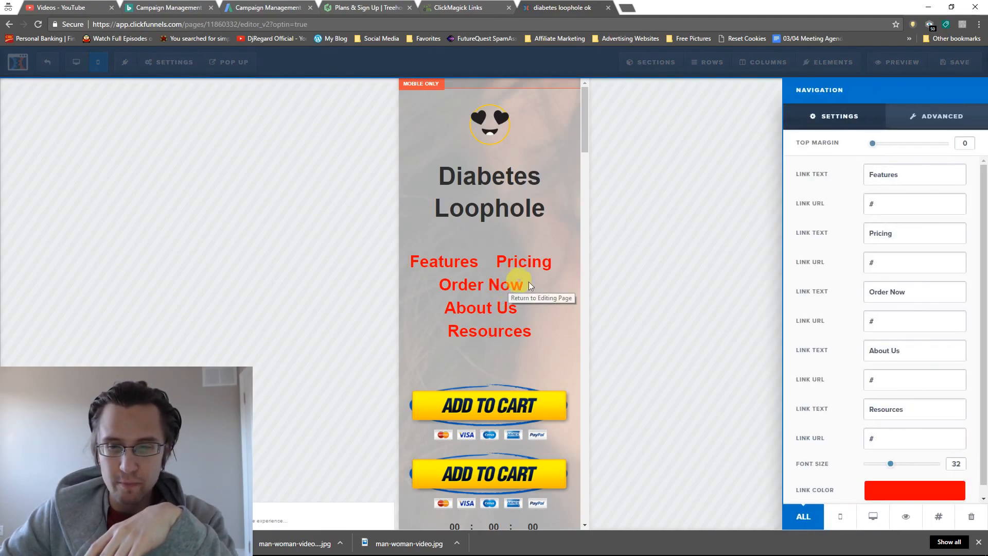
pyautogui.moveTo(890, 465); pyautogui.dragTo(882, 464)
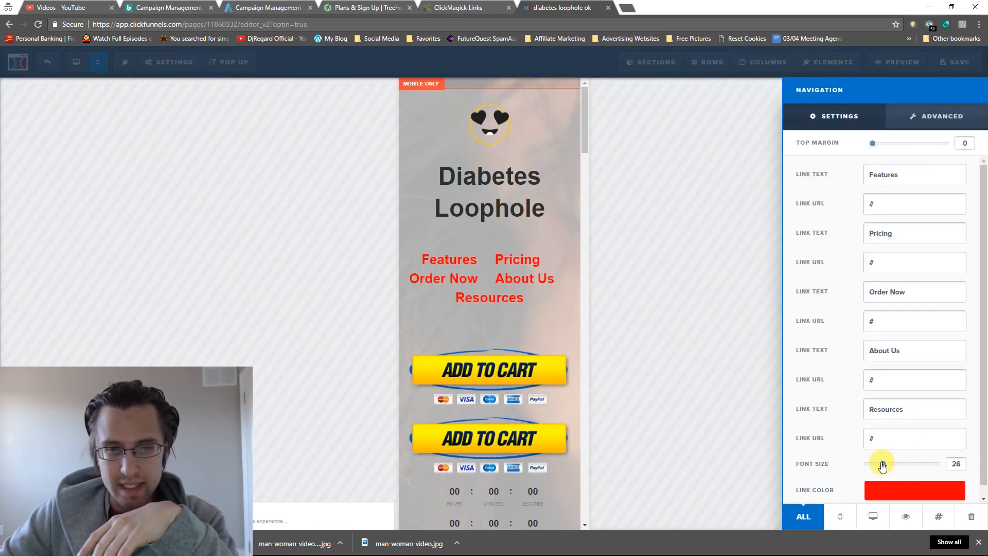
pyautogui.moveTo(882, 464); pyautogui.dragTo(864, 464)
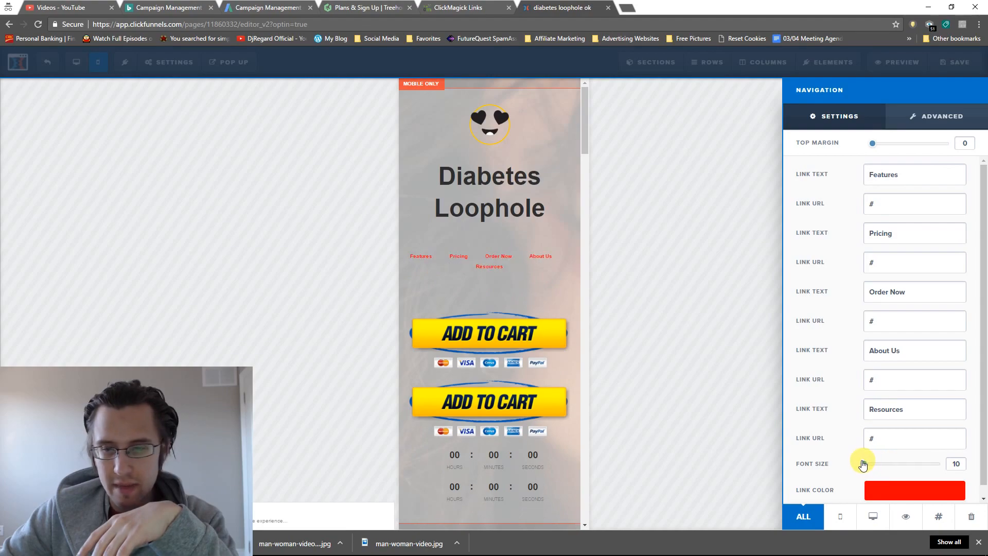
pyautogui.moveTo(863, 464); pyautogui.dragTo(870, 464)
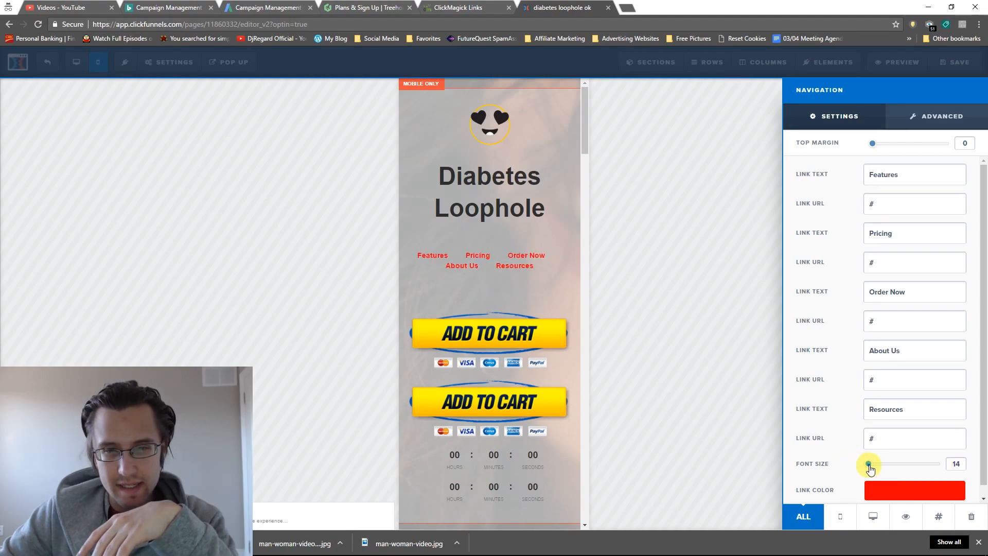
pyautogui.moveTo(870, 464); pyautogui.dragTo(882, 464)
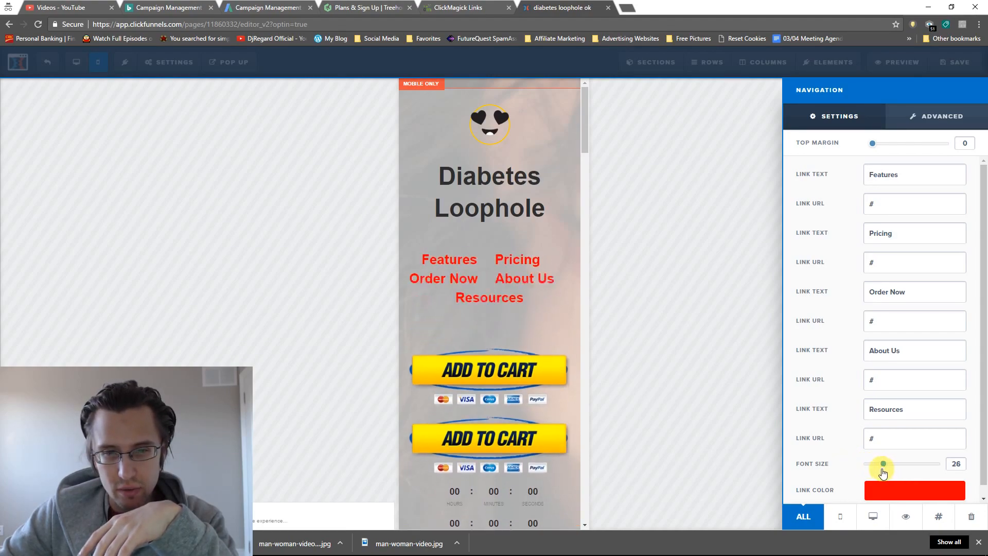
pyautogui.moveTo(883, 465); pyautogui.dragTo(888, 464)
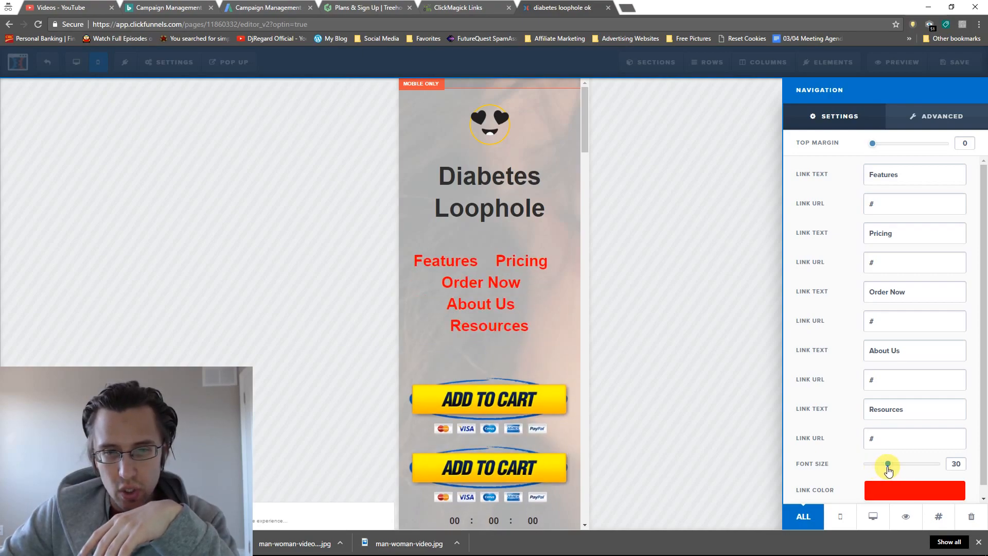
pyautogui.click(506, 304)
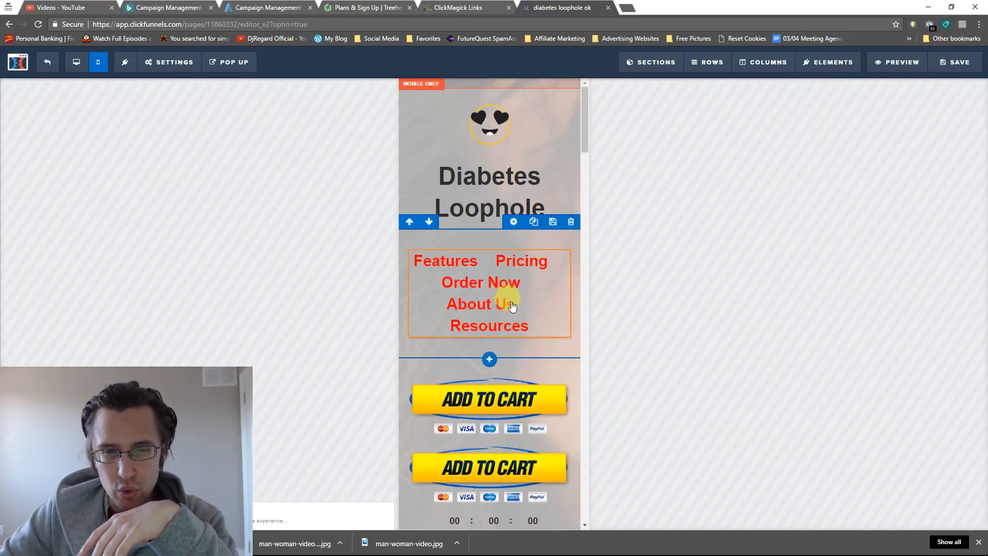
# Add a new row below the red menu holding a default blue Navigation element.
pyautogui.scroll(-3)
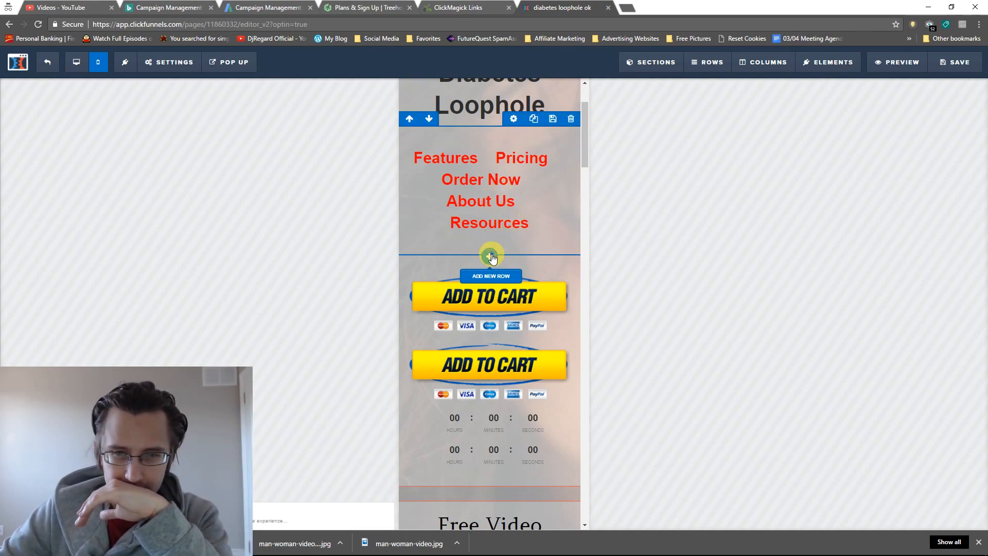
pyautogui.click(490, 276)
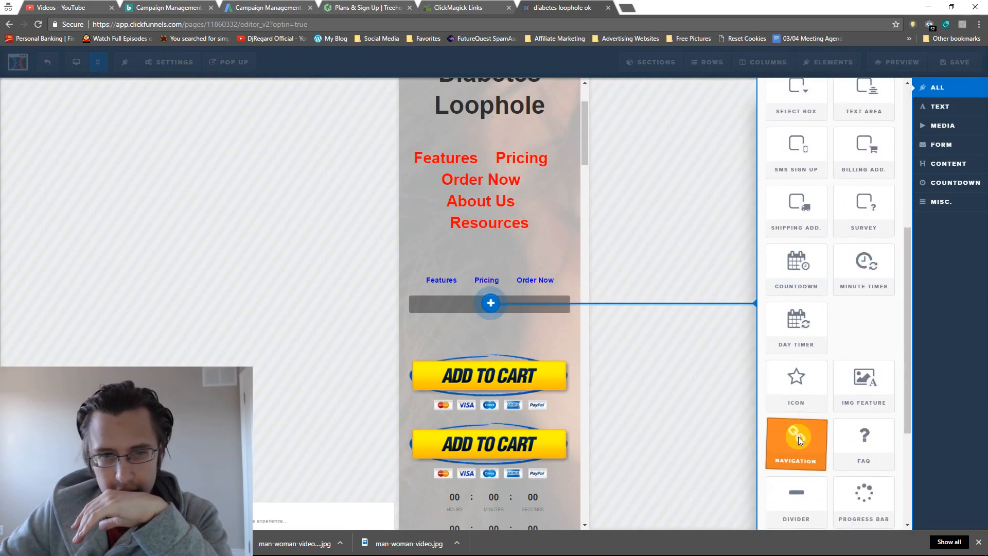
pyautogui.click(797, 444)
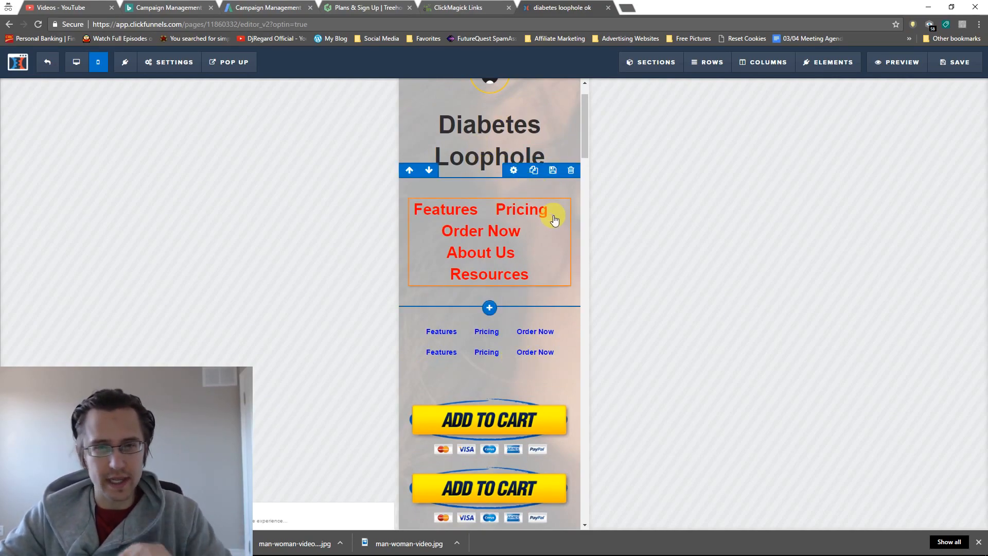
pyautogui.moveTo(571, 171)
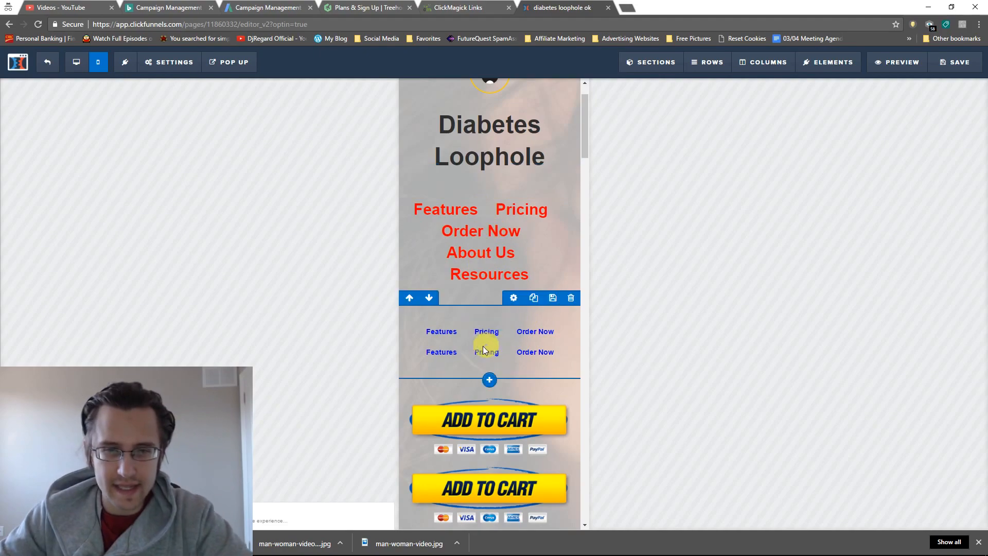
# Trim the second blue menu to 2 links reading 'About us' and 'Resources', removing the red menu row.
pyautogui.click(441, 352)
pyautogui.write('About US')
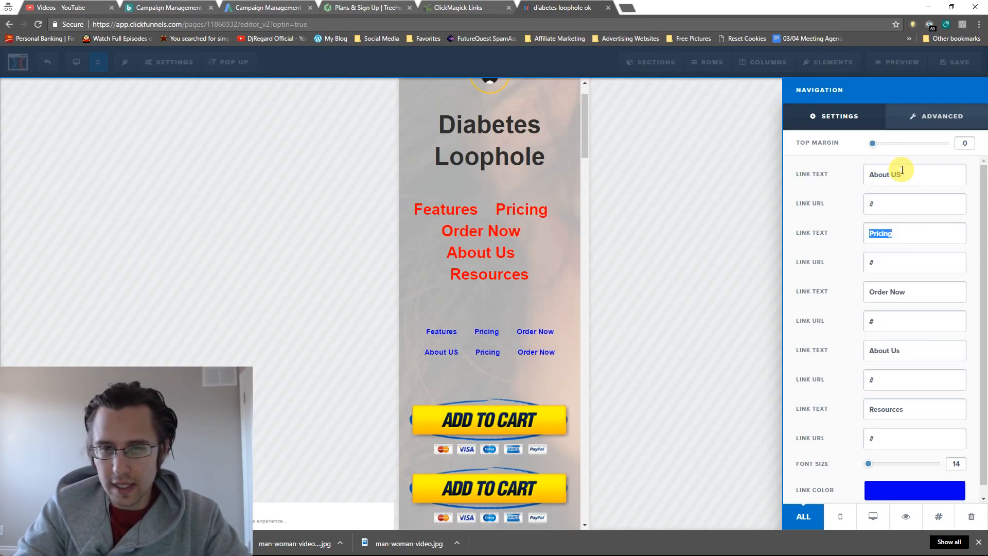
pyautogui.write('Resources')
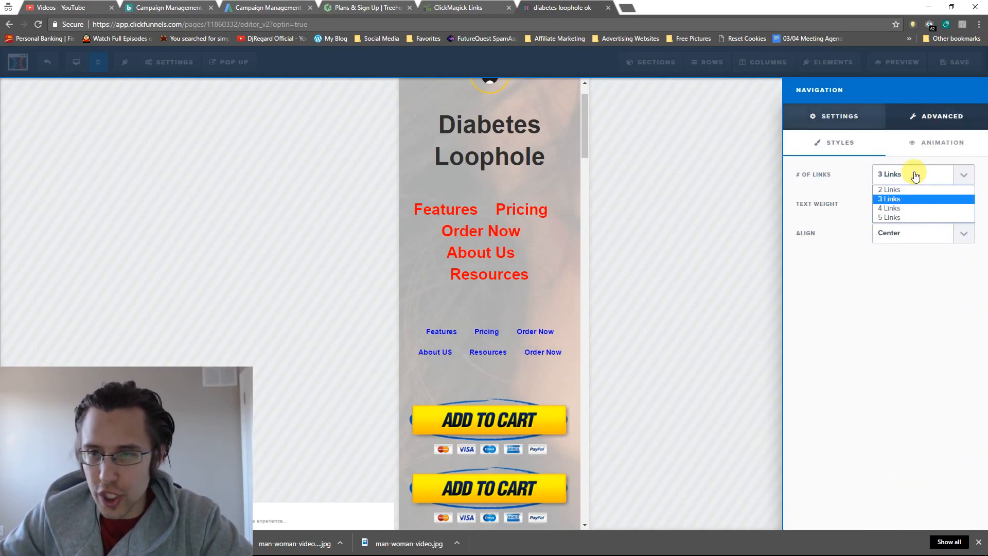
pyautogui.click(889, 189)
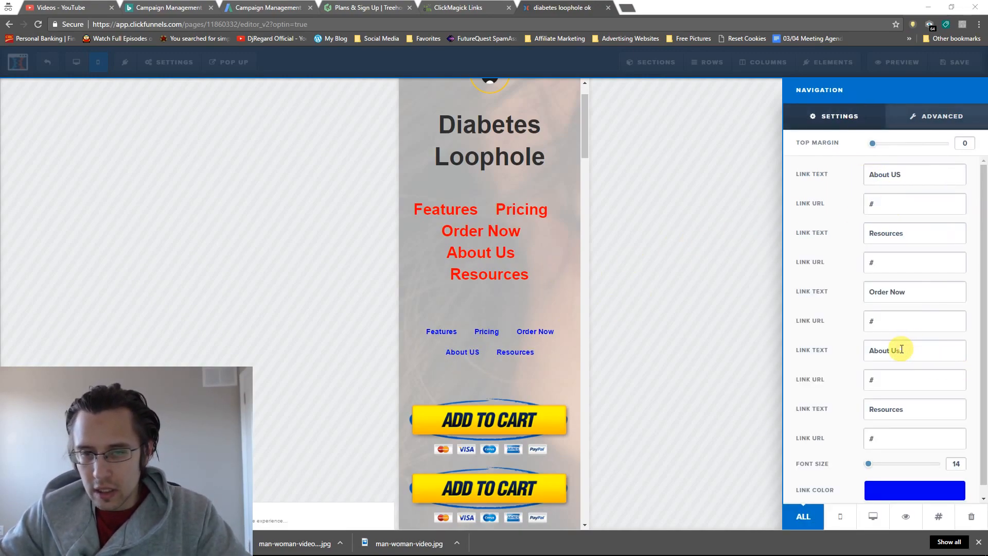
pyautogui.click(472, 355)
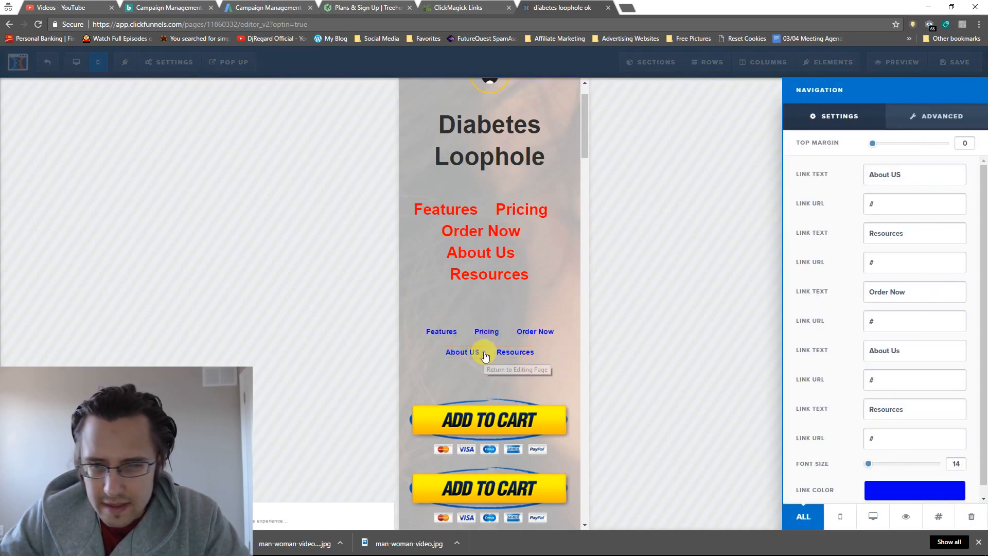
pyautogui.click(892, 349)
pyautogui.write('u')
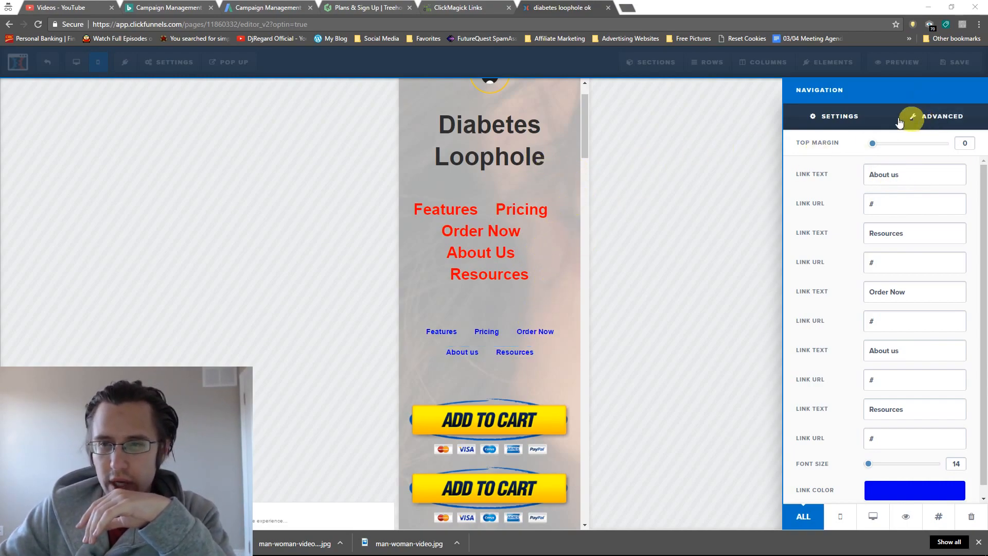
pyautogui.click(535, 331)
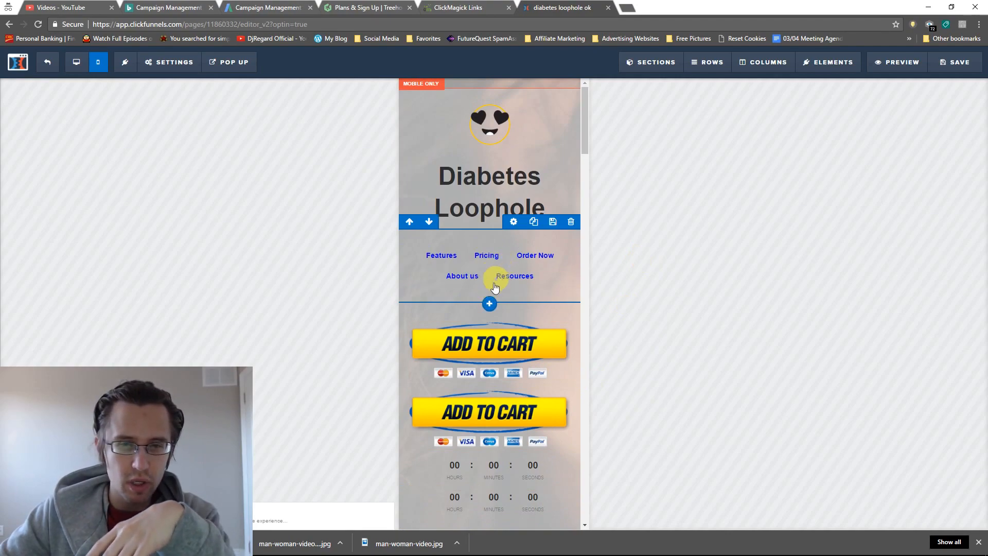
pyautogui.moveTo(490, 304)
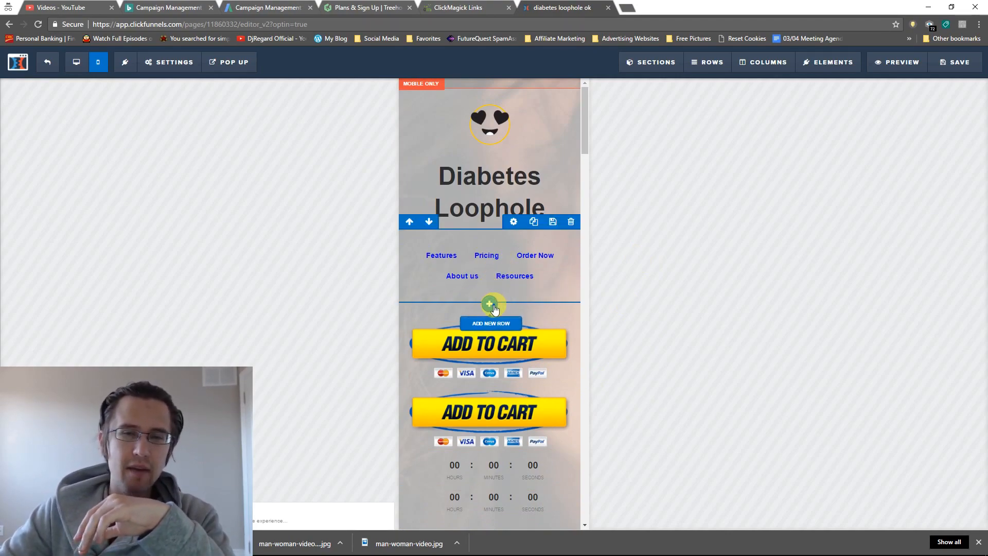
pyautogui.click(490, 304)
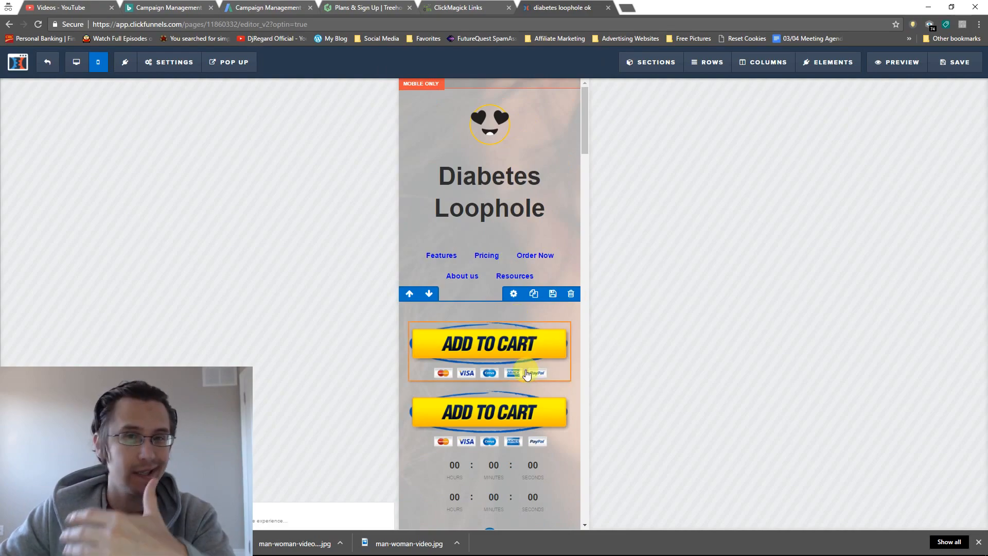
pyautogui.scroll(-3)
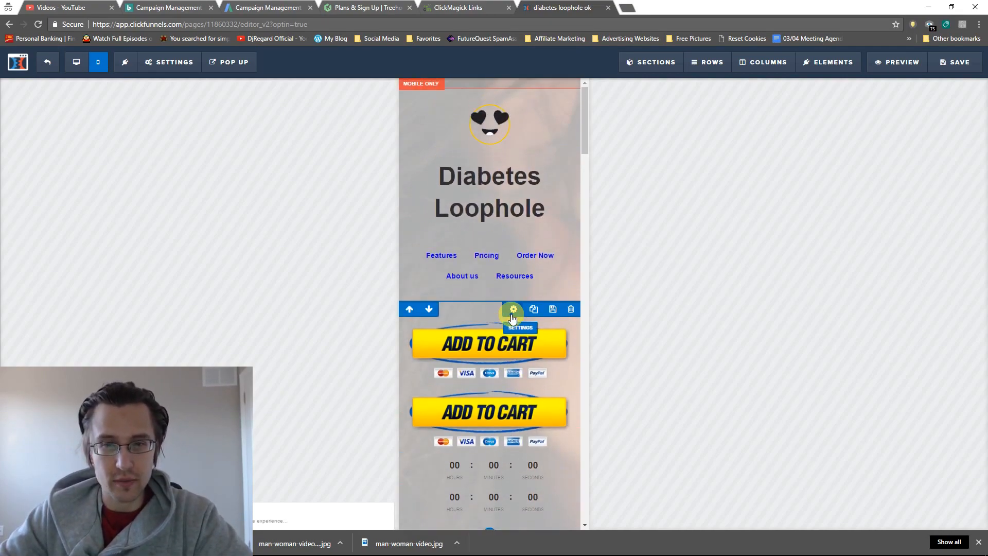
pyautogui.moveTo(502, 302)
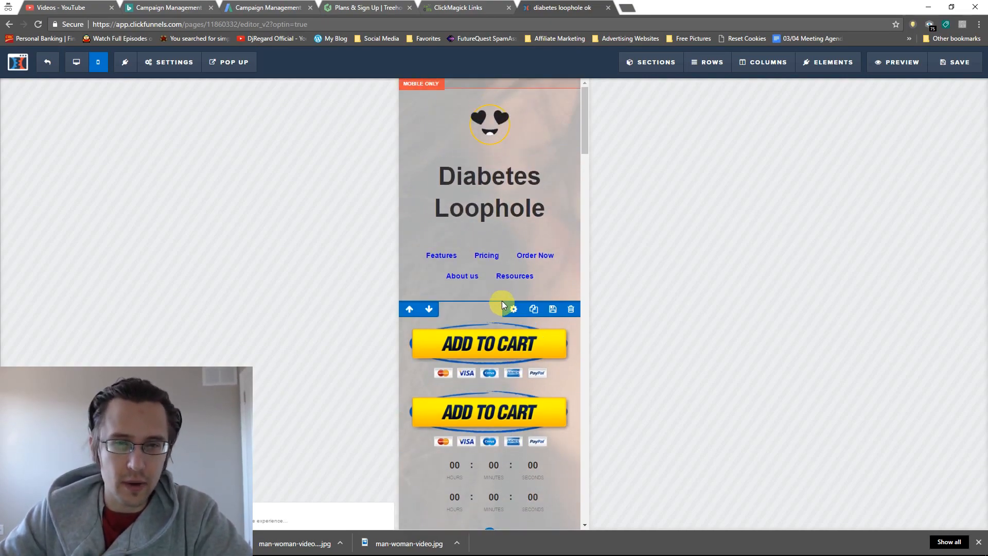
# Review and close the page's custom CSS, then look up the countdown timer's CSS ID.
pyautogui.click(76, 62)
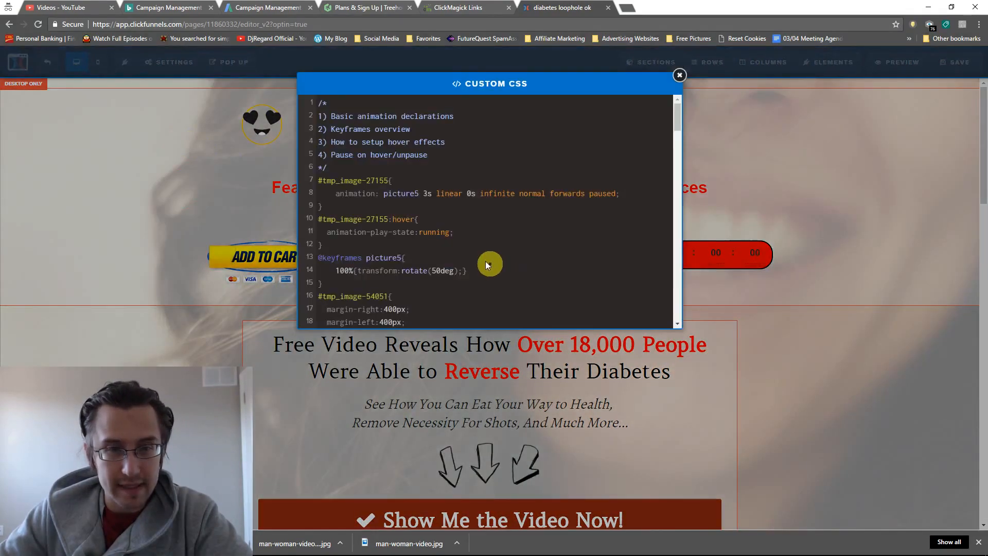
pyautogui.scroll(-3)
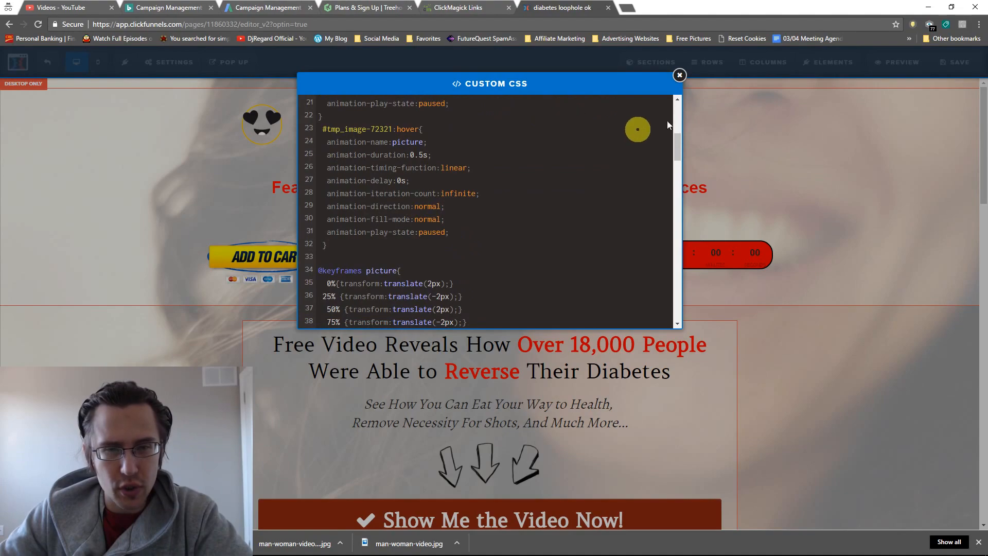
pyautogui.click(679, 75)
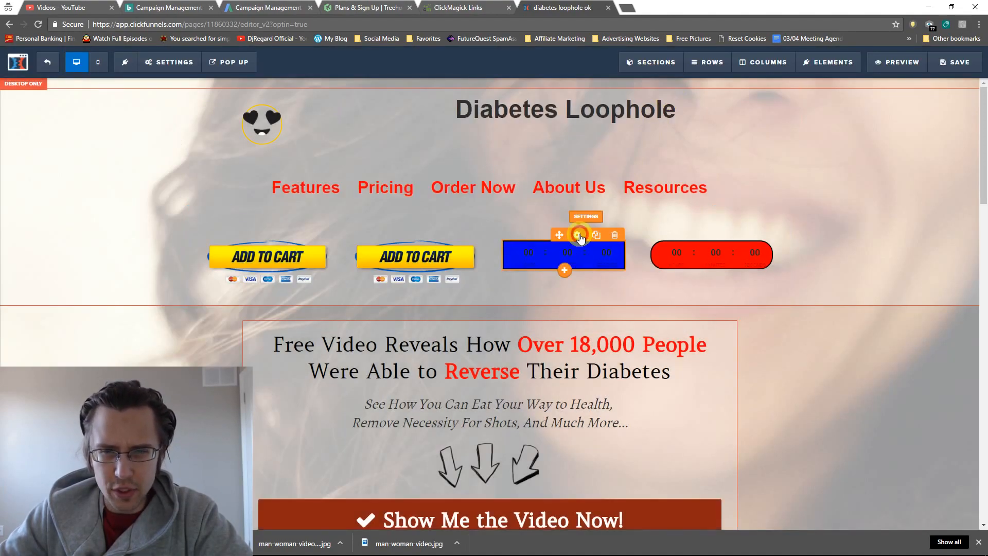
pyautogui.click(578, 235)
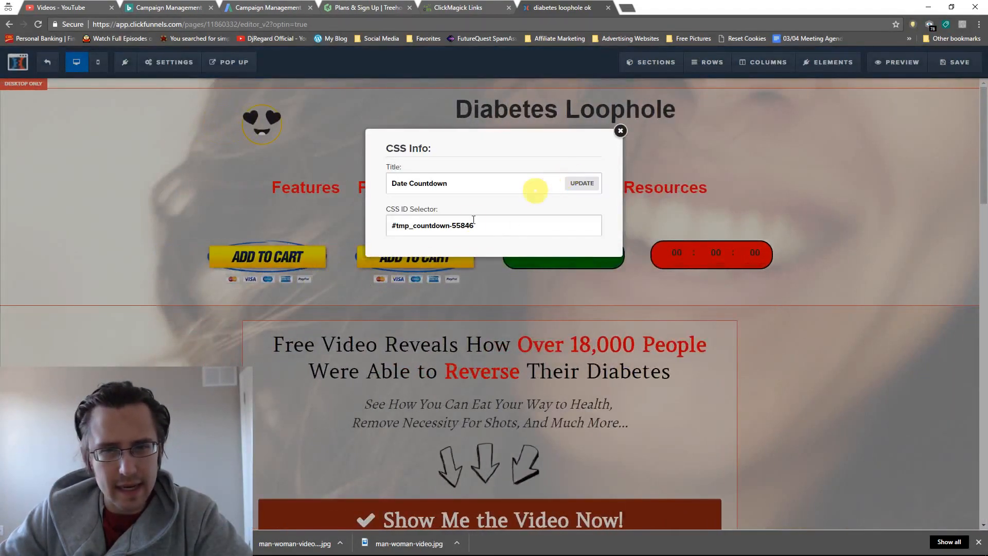
# Reopen the Custom CSS from page settings, scroll through it and close it to the mobile layout.
pyautogui.click(168, 61)
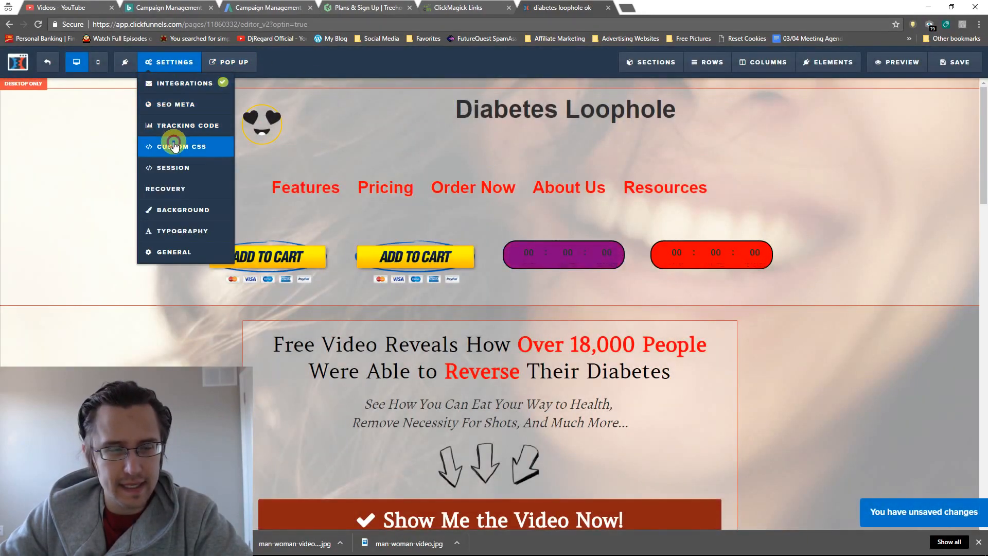
pyautogui.click(175, 146)
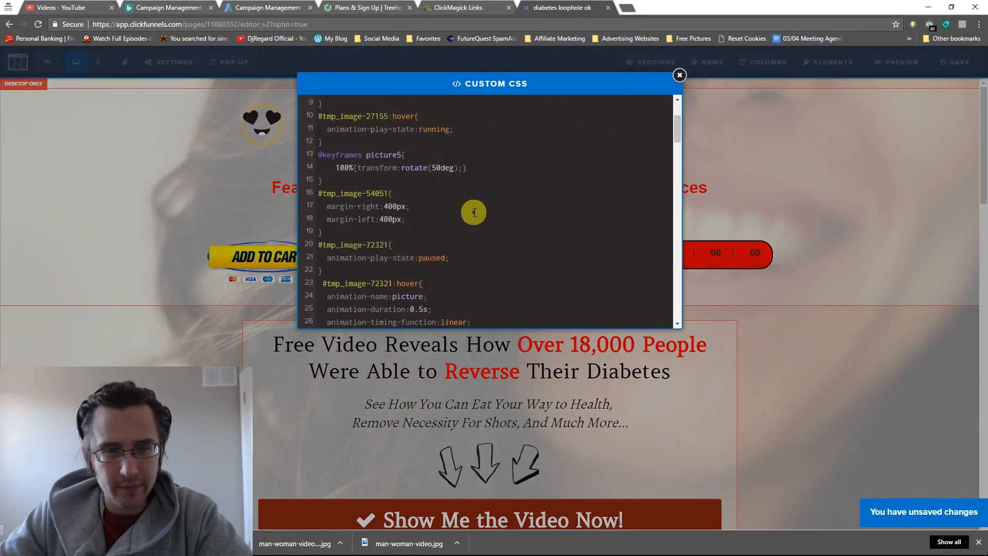
pyautogui.scroll(-3)
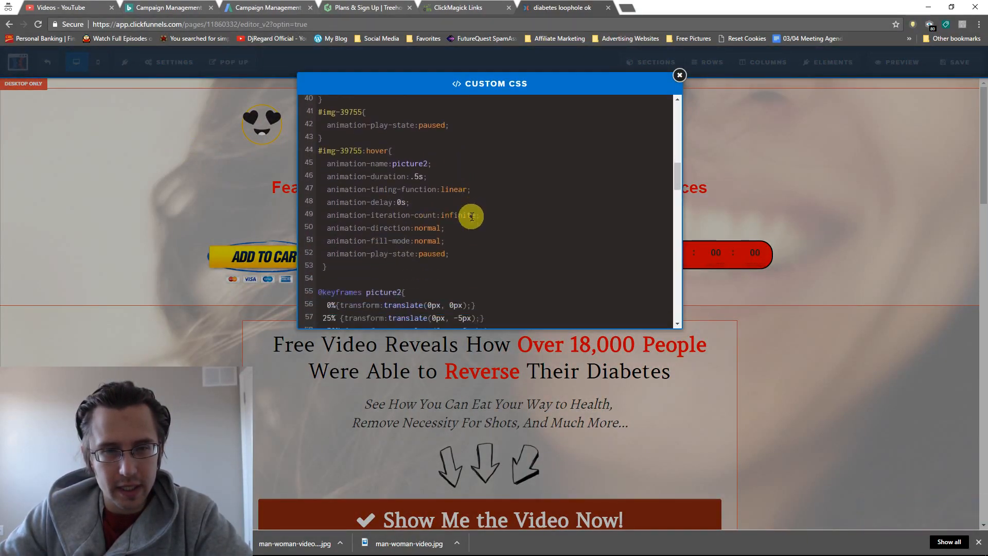
pyautogui.scroll(-3)
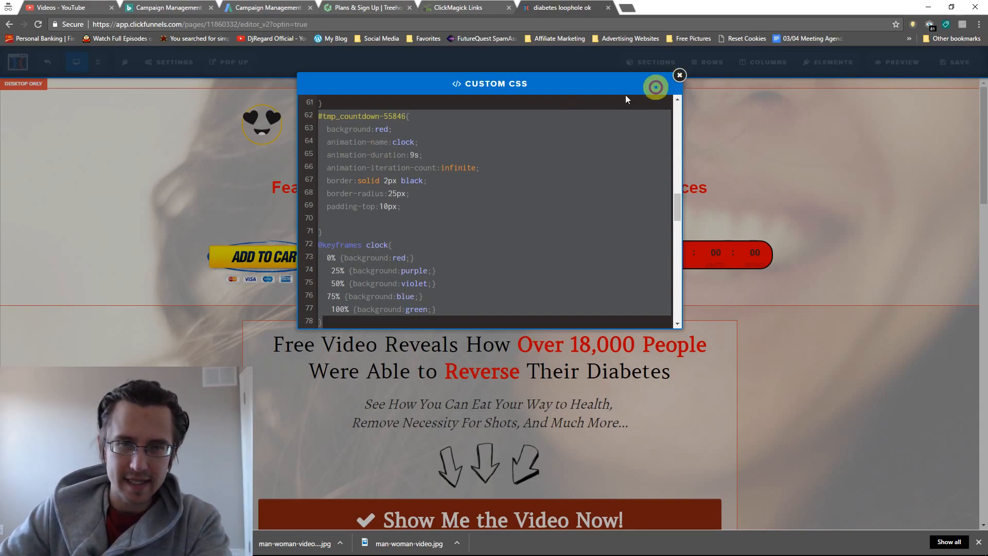
pyautogui.click(679, 76)
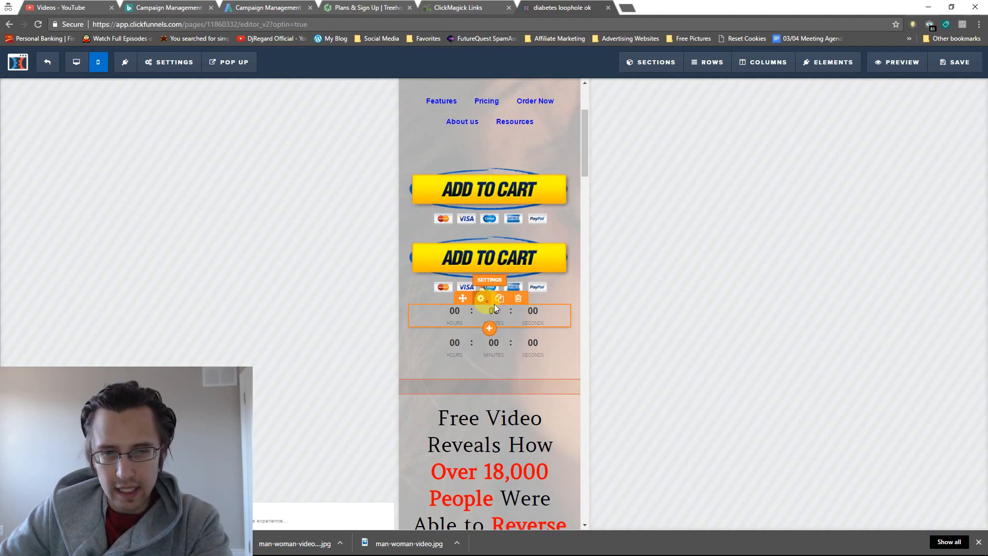
pyautogui.click(480, 298)
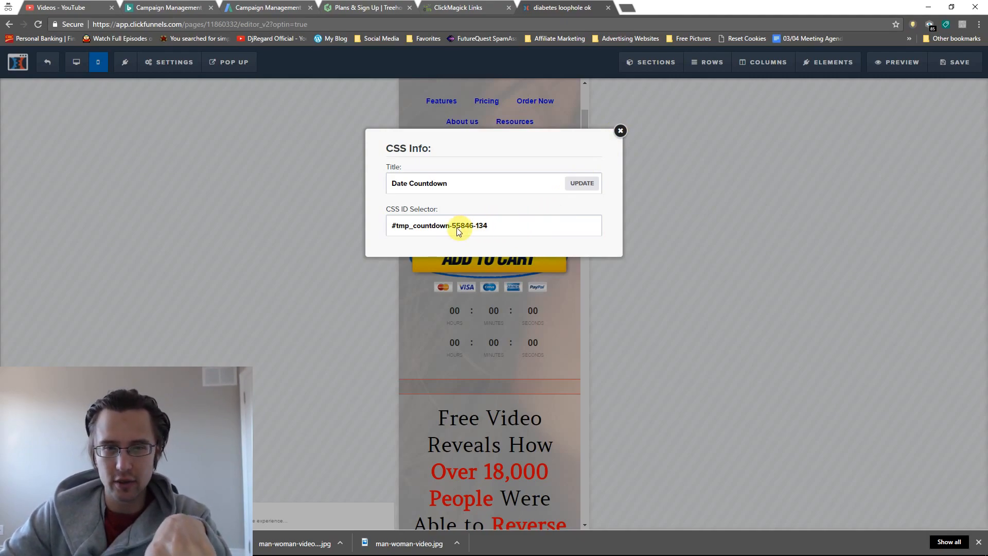
pyautogui.tripleClick(439, 226)
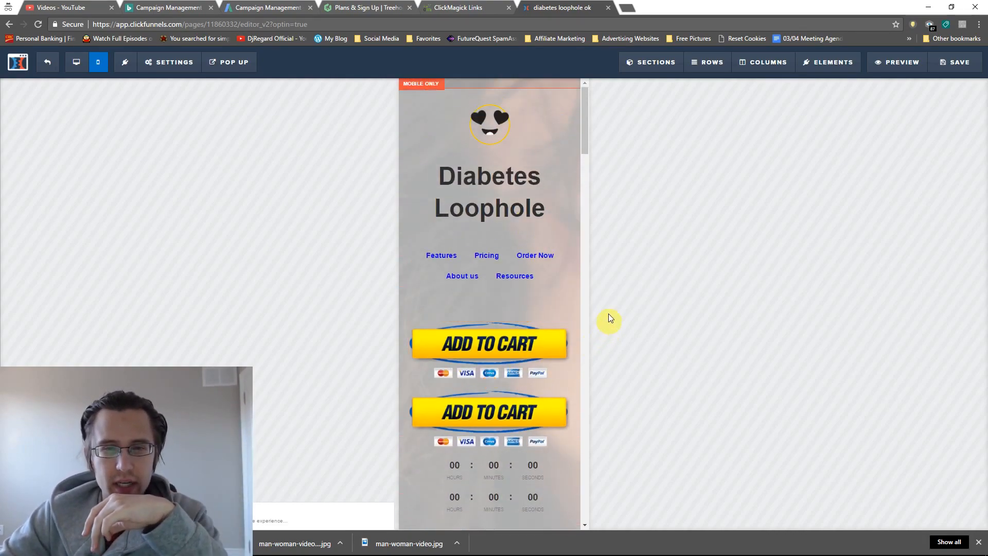
# Reduce the mobile video headline font size to 32.
pyautogui.scroll(-3)
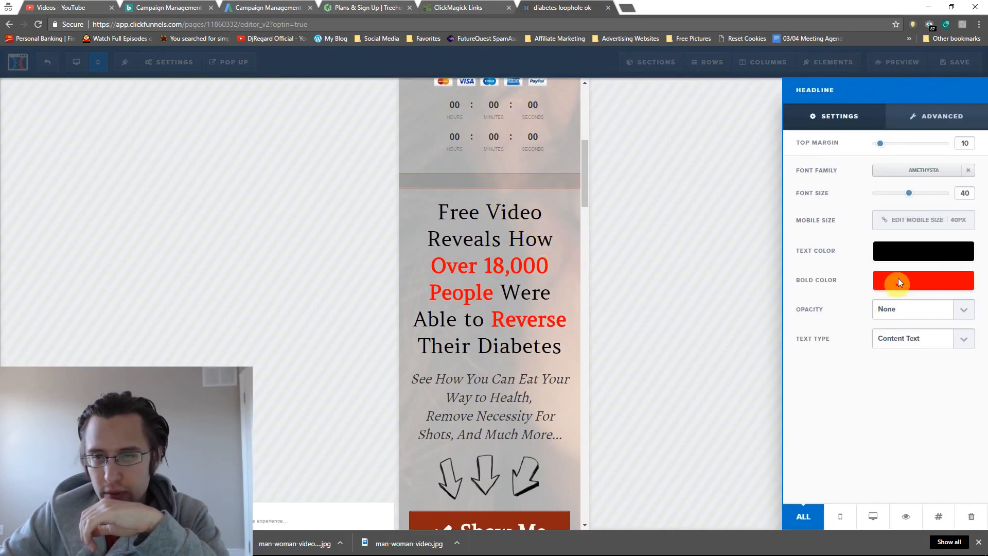
pyautogui.moveTo(909, 193); pyautogui.dragTo(899, 192)
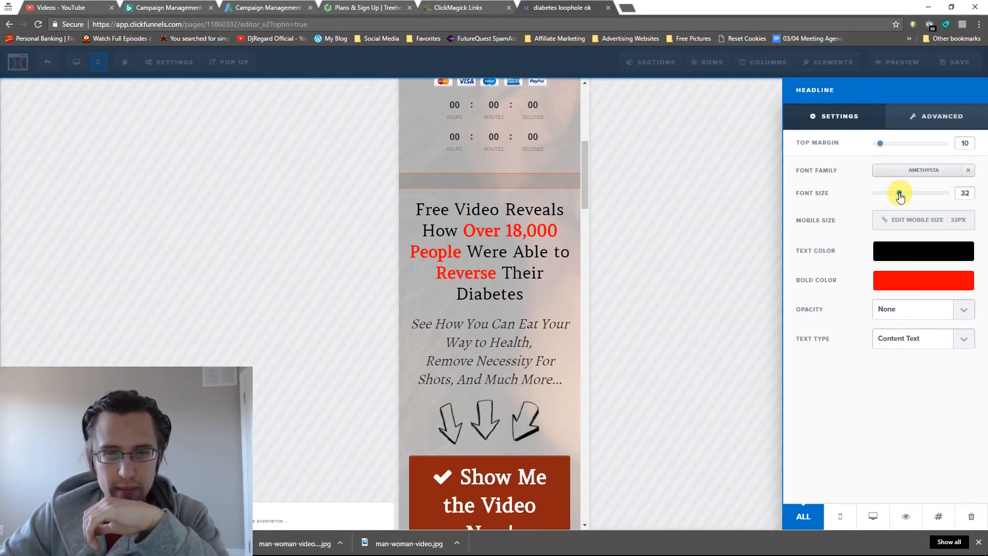
pyautogui.moveTo(900, 192); pyautogui.dragTo(885, 192)
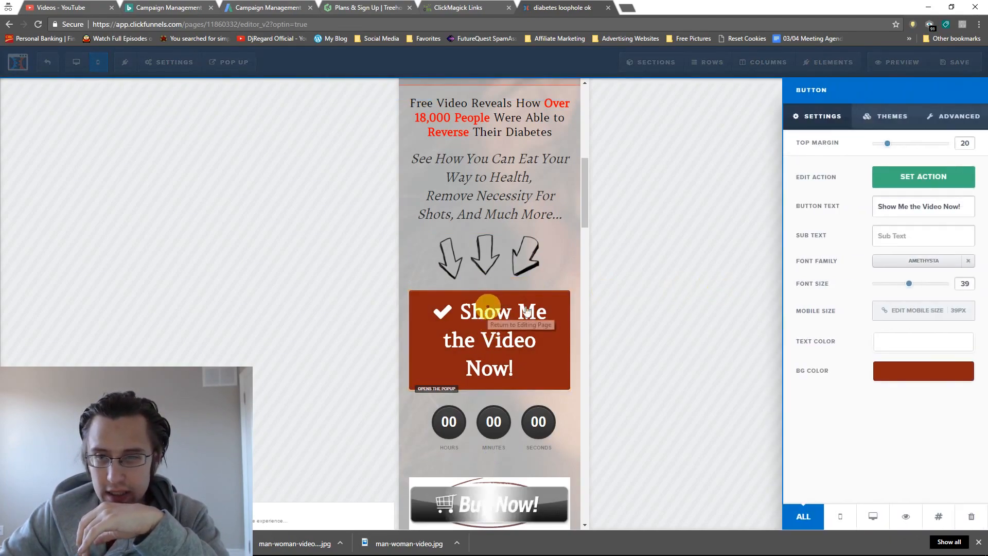
# Set the 'Show Me the Video Now!' button text size to 28.
pyautogui.moveTo(908, 283); pyautogui.dragTo(899, 284)
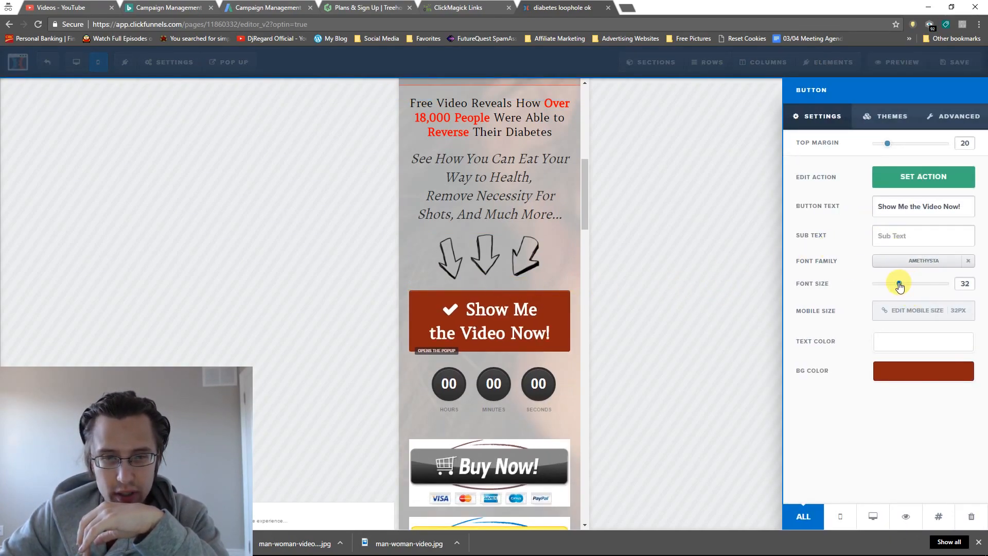
pyautogui.moveTo(898, 284); pyautogui.dragTo(880, 284)
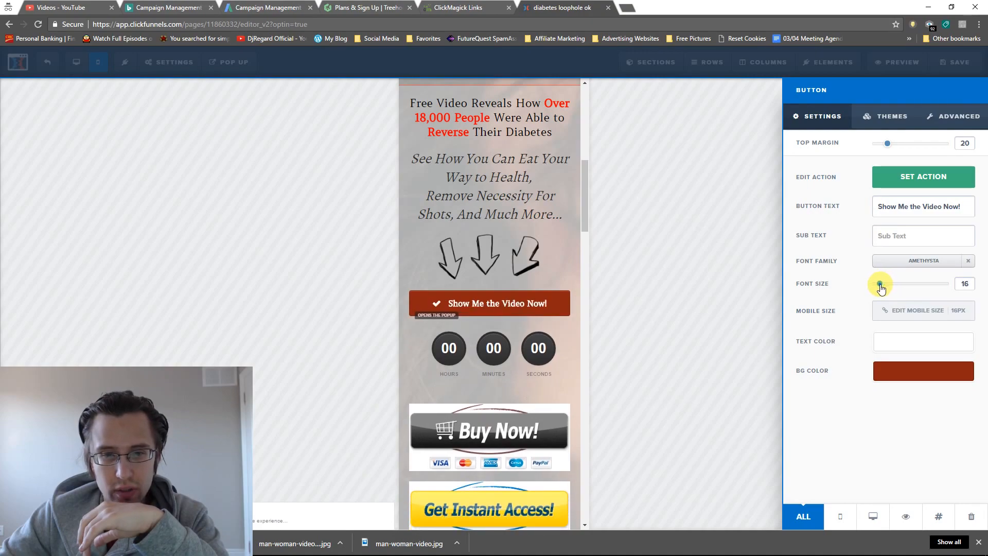
pyautogui.moveTo(881, 284); pyautogui.dragTo(902, 284)
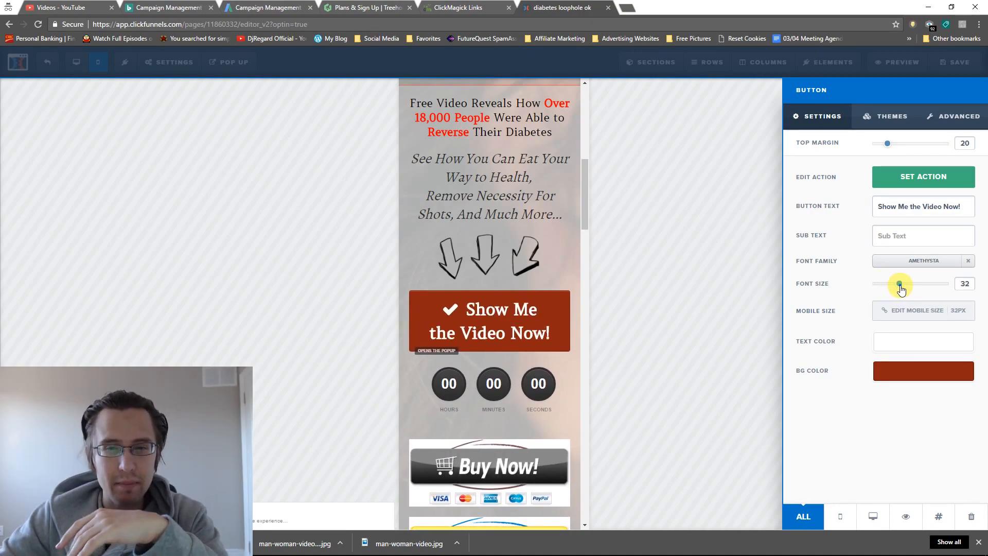
pyautogui.moveTo(899, 284); pyautogui.dragTo(894, 284)
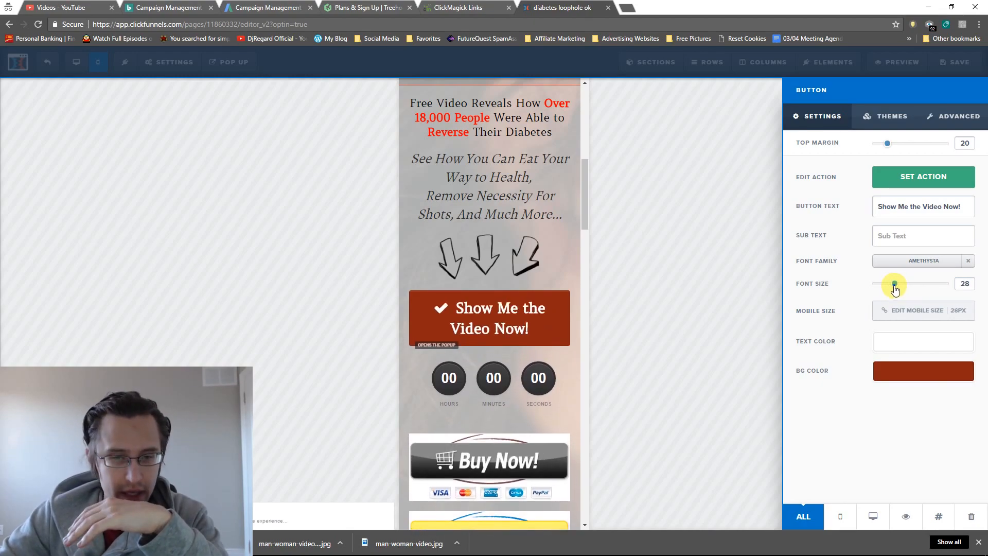
pyautogui.scroll(-3)
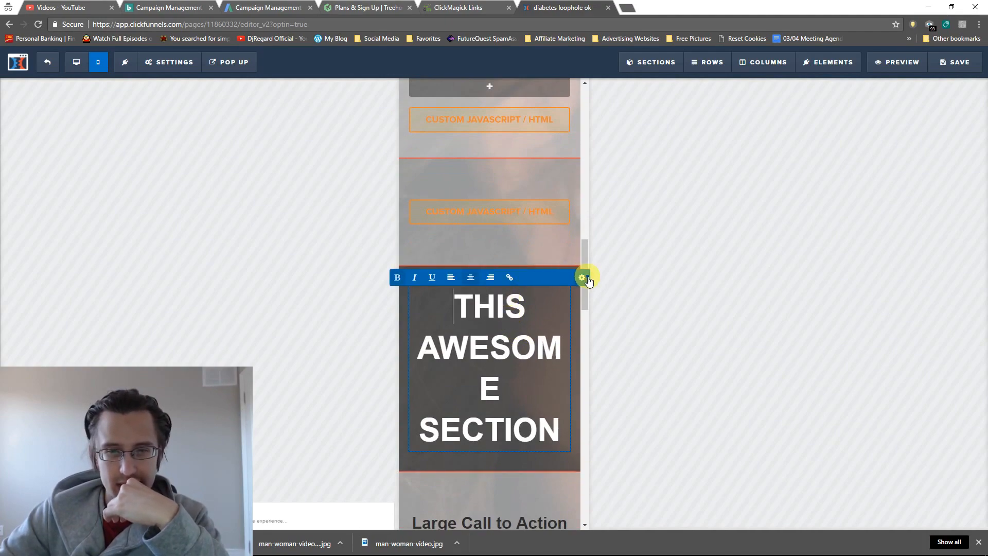
# Lower the 'This Awesome Section' headline font size so it fits on one line.
pyautogui.click(582, 277)
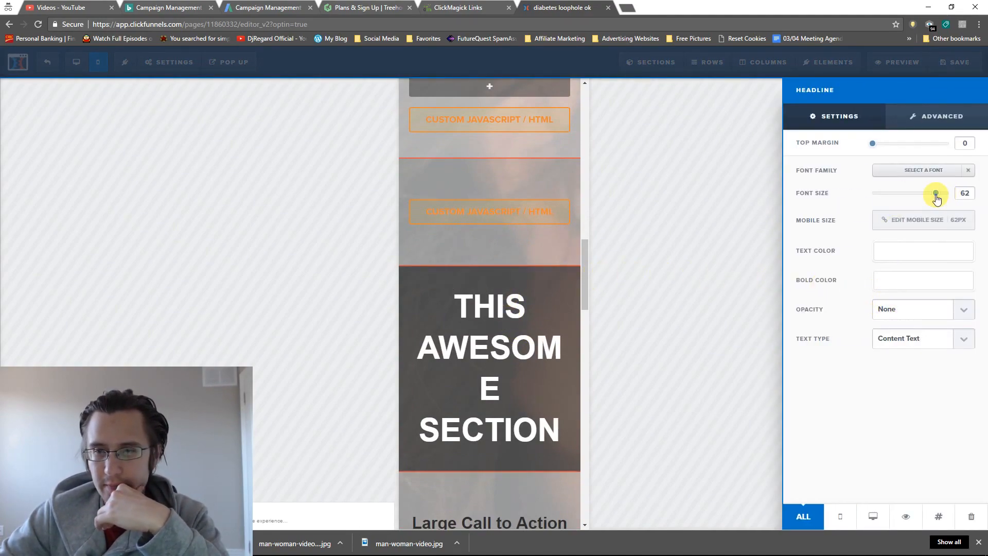
pyautogui.moveTo(935, 193); pyautogui.dragTo(890, 192)
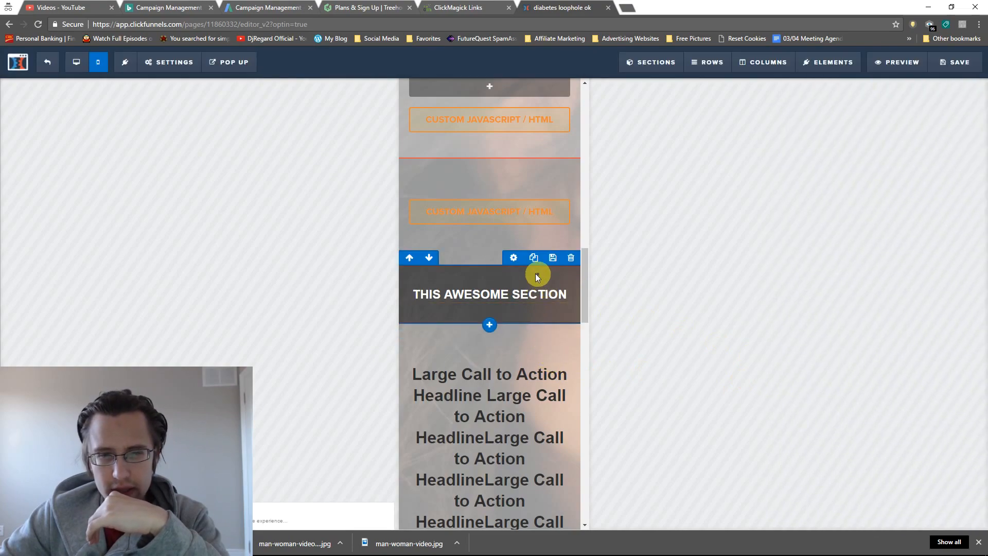
# Reduce the headline's 1 Column Row top padding to 10 and its bottom padding on mobile.
pyautogui.click(514, 257)
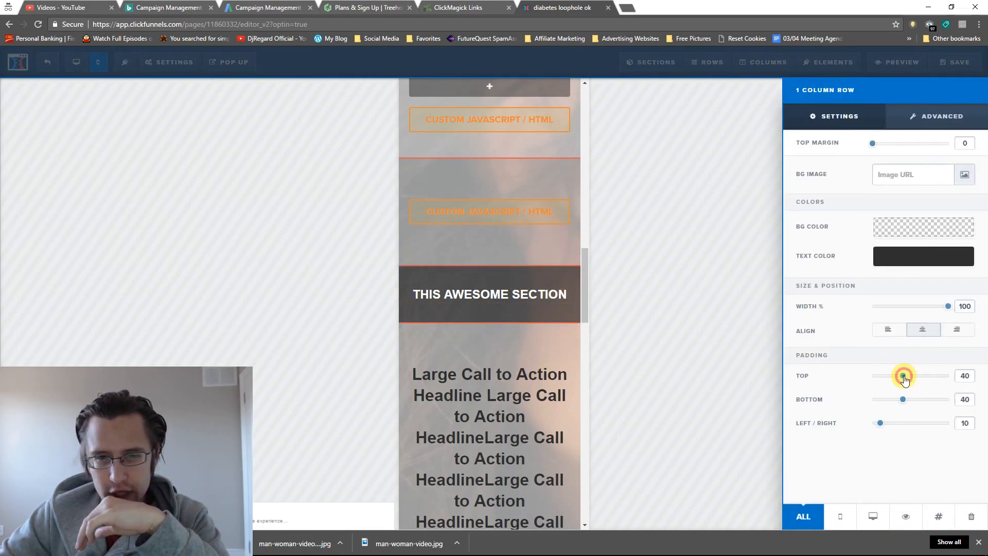
pyautogui.moveTo(902, 375); pyautogui.dragTo(880, 376)
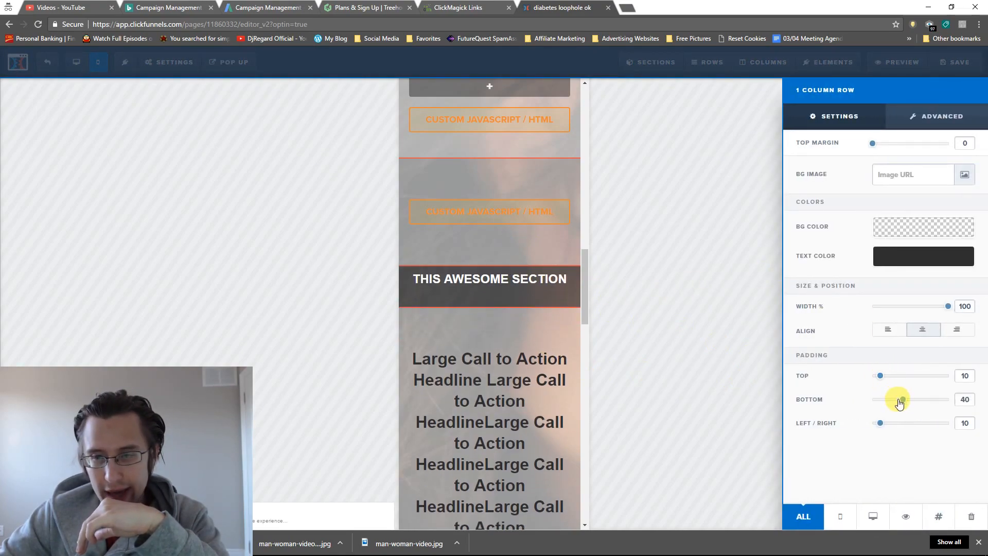
pyautogui.moveTo(902, 400); pyautogui.dragTo(881, 399)
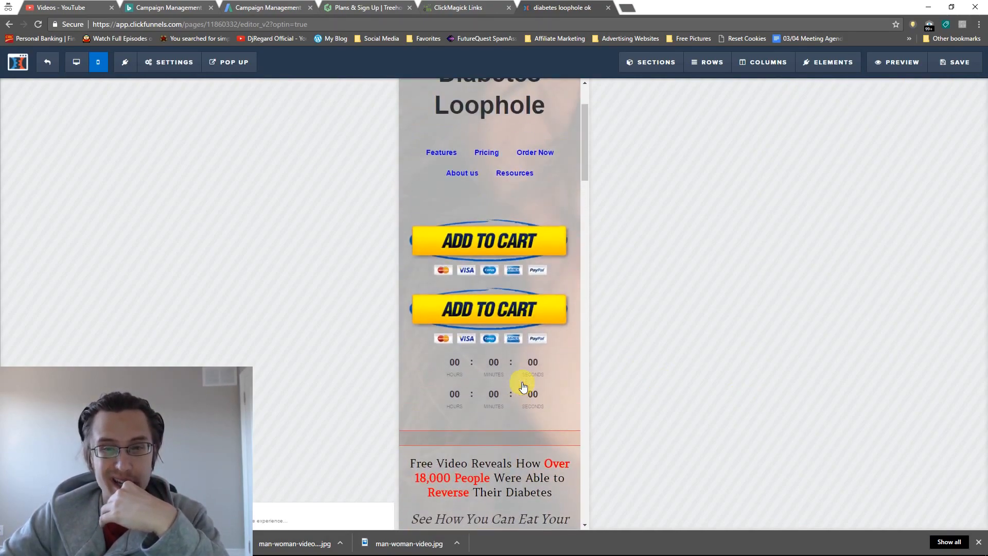
# Switch back to the desktop layout and launch a preview of the Diabetes Loophole page.
pyautogui.click(76, 62)
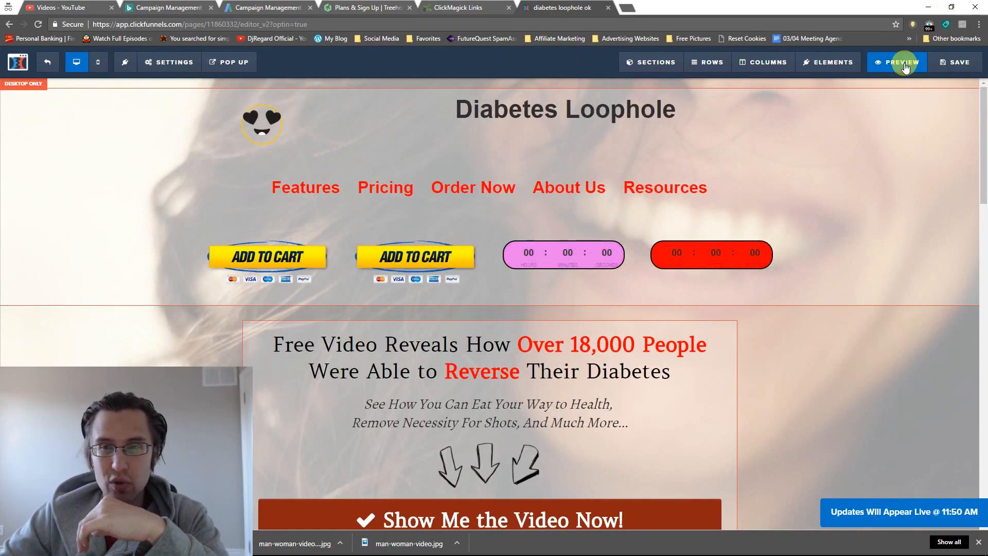
pyautogui.click(576, 207)
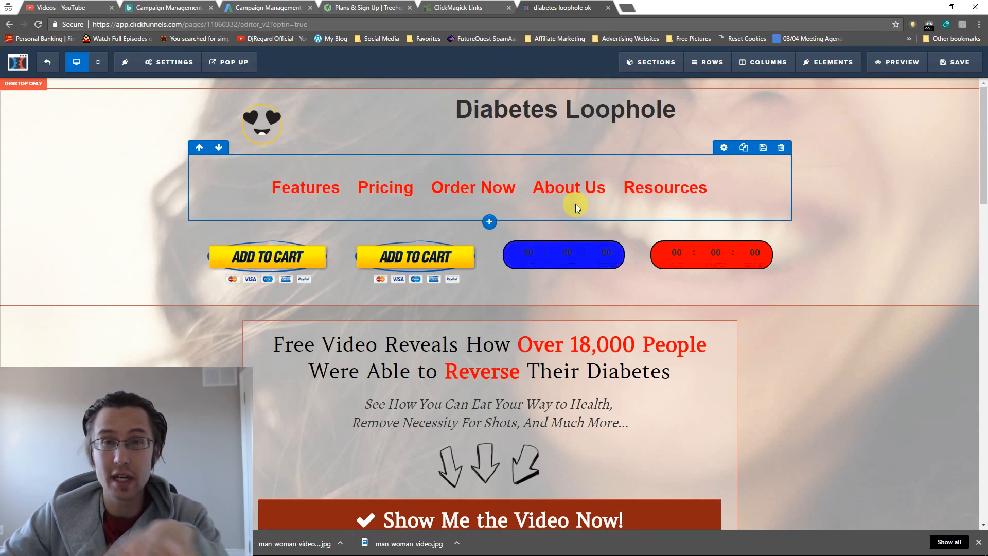
pyautogui.scroll(-3)
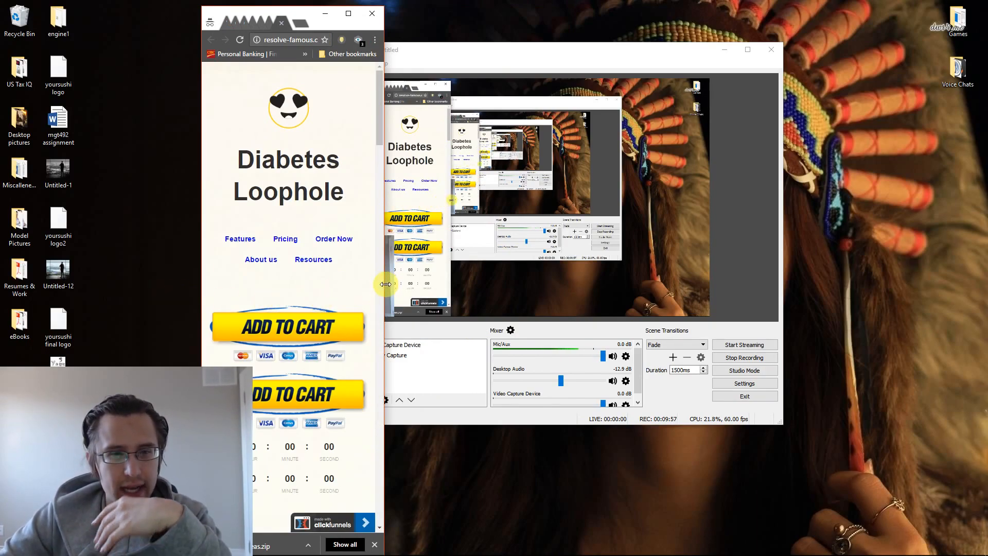
# Scroll the phone-width Chrome preview through the carts, timers and sign-up buttons and back up.
pyautogui.scroll(-3)
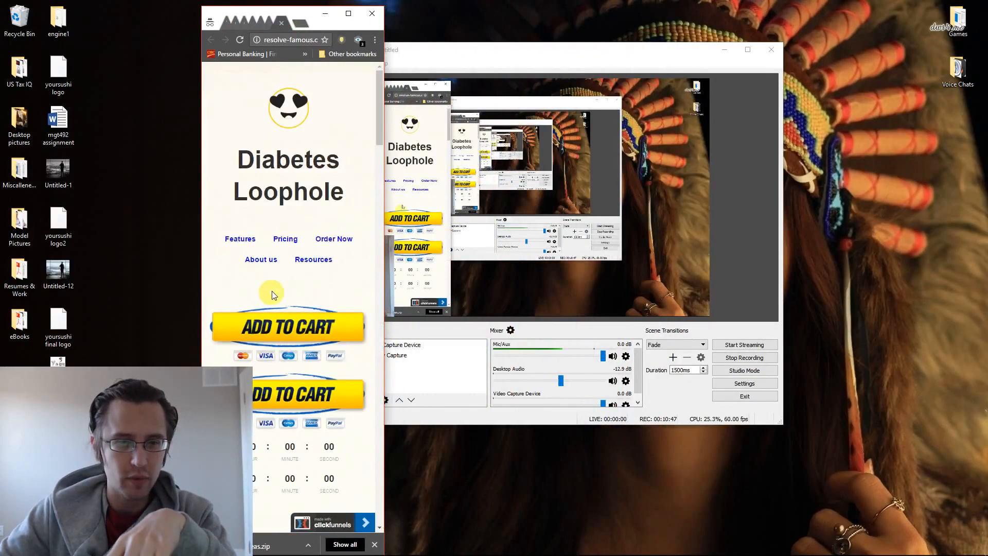
pyautogui.scroll(-3)
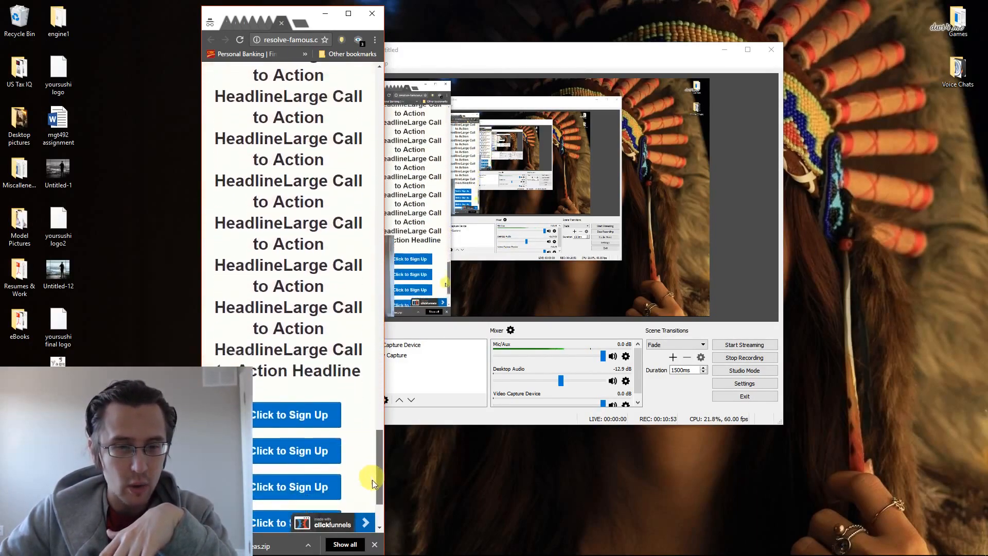
pyautogui.scroll(3)
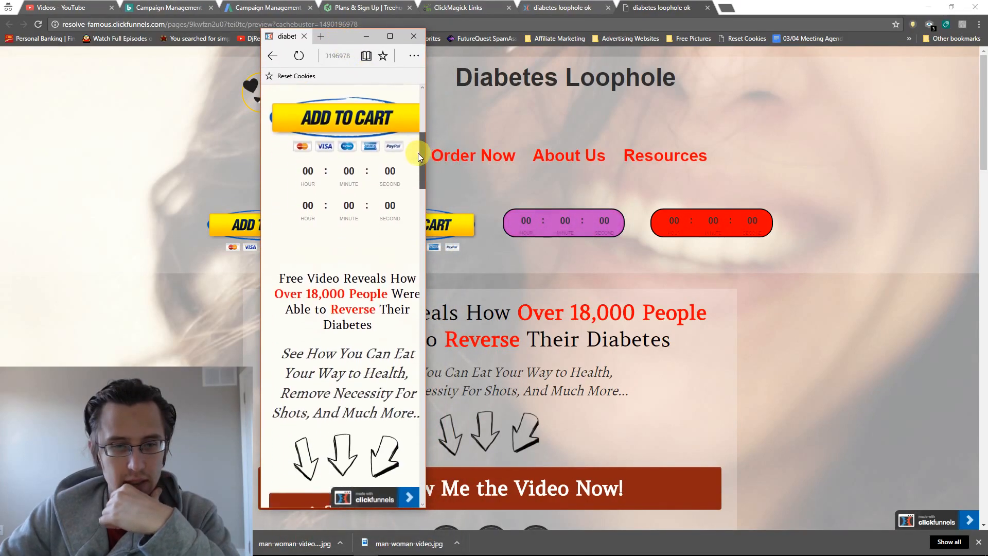
# Scroll through the mobile layout in the narrow Edge window, then close it to reveal the desktop preview.
pyautogui.scroll(-3)
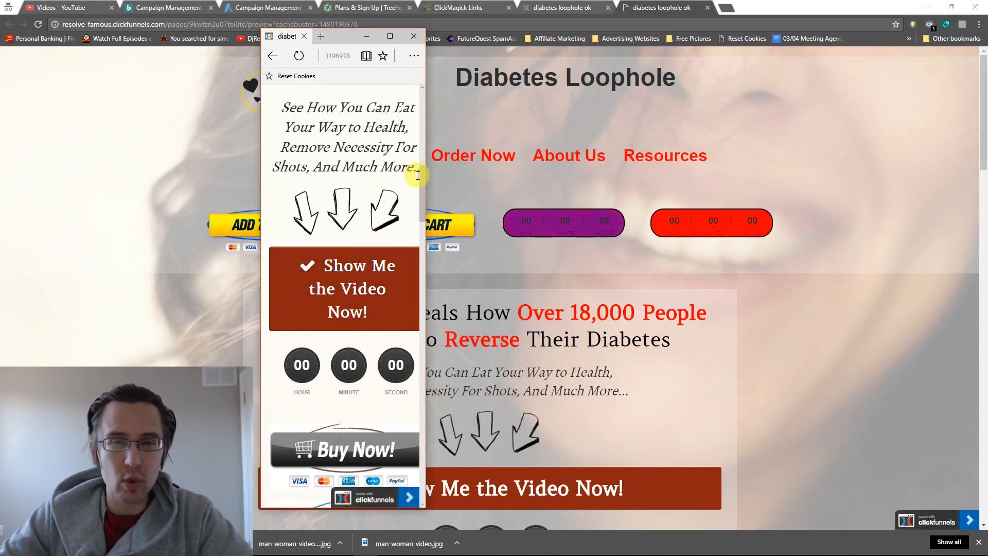
pyautogui.scroll(-3)
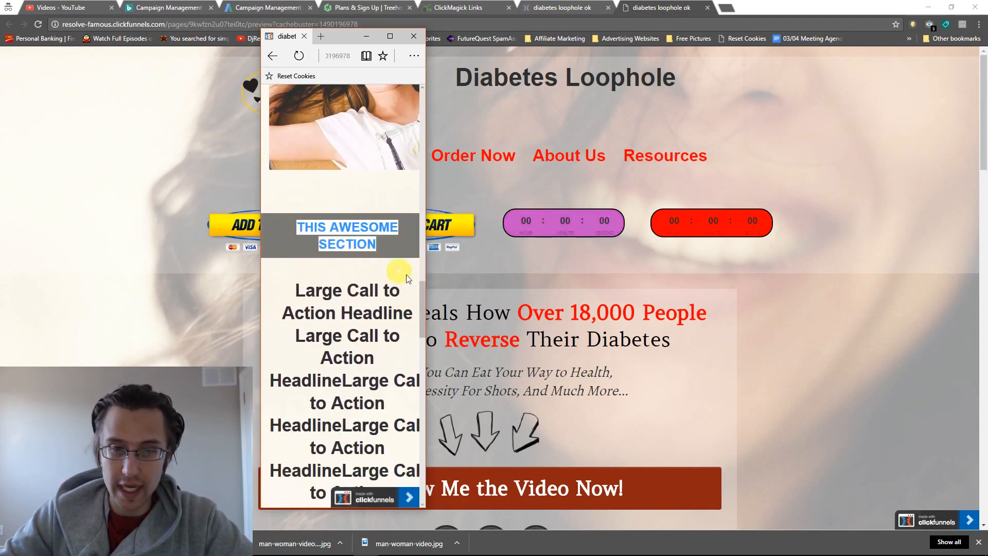
pyautogui.scroll(-3)
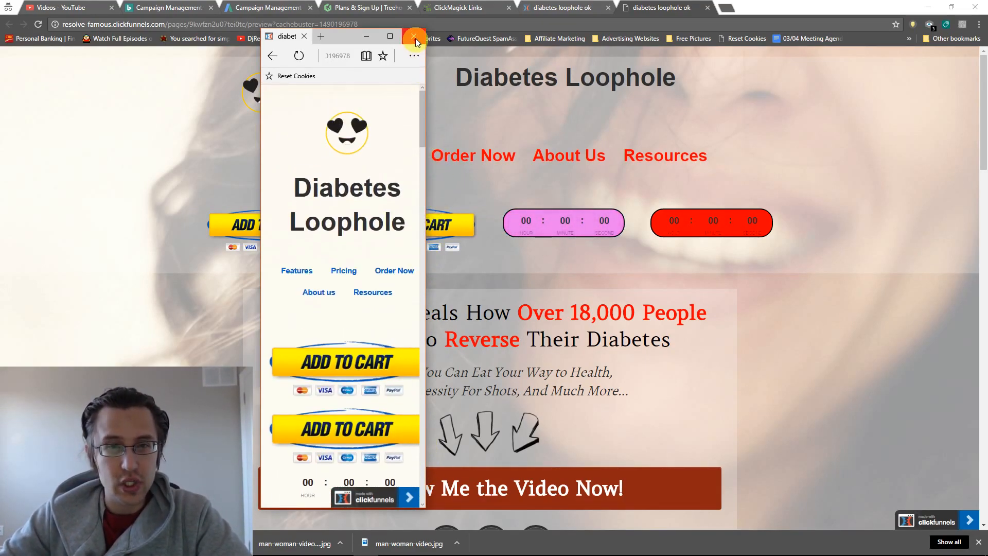
pyautogui.click(412, 36)
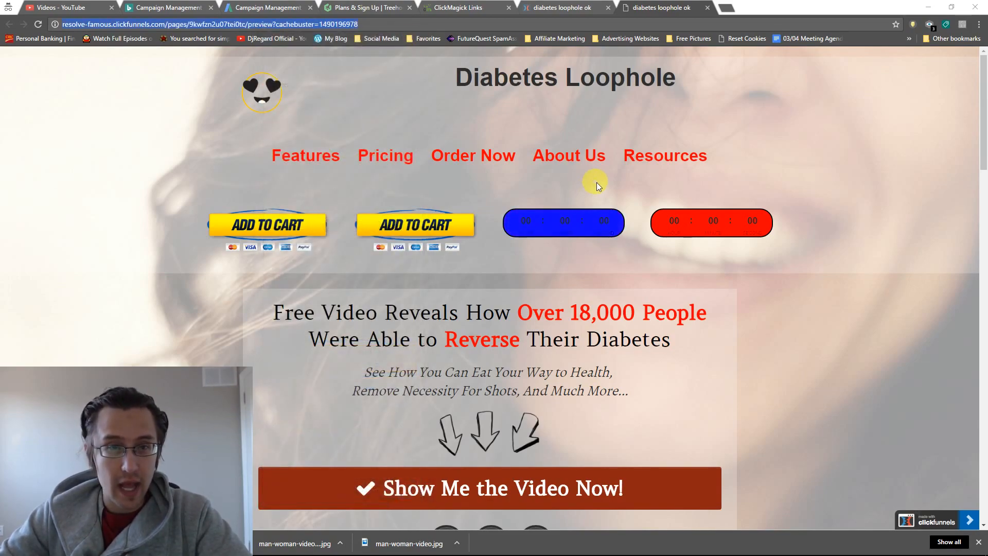